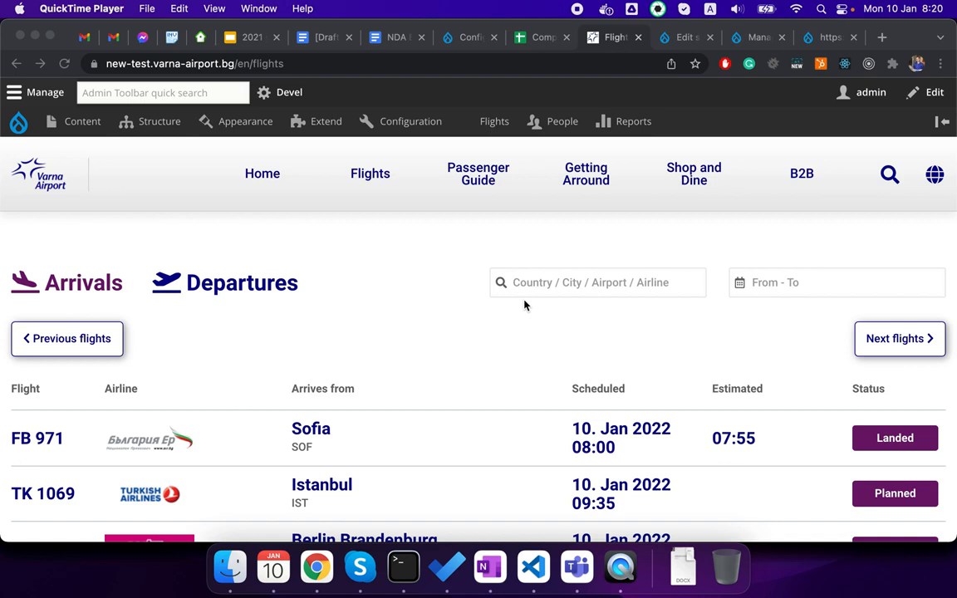
{"action": "mouse_move", "coordinate": [669, 286]}
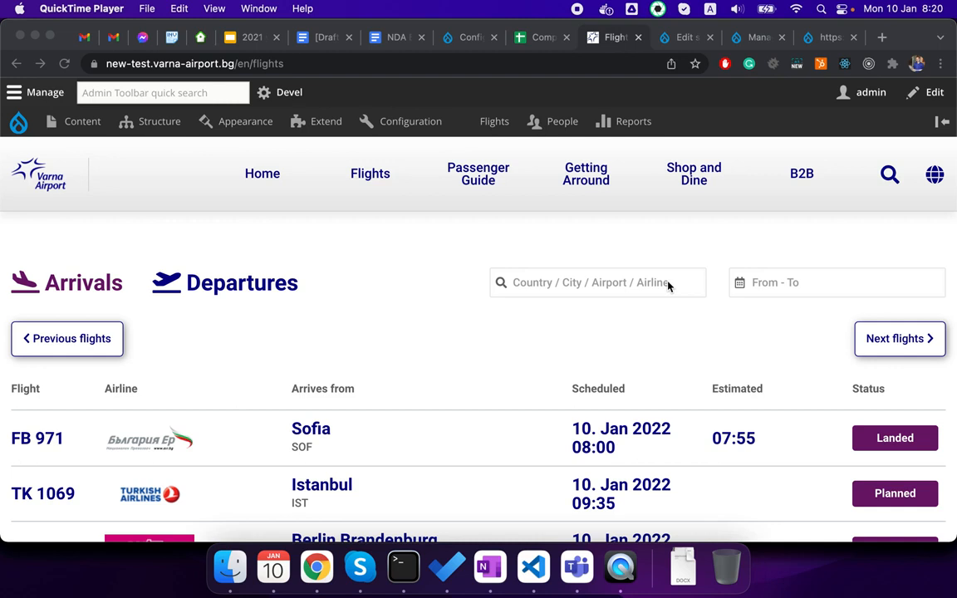
{"action": "mouse_move", "coordinate": [895, 446]}
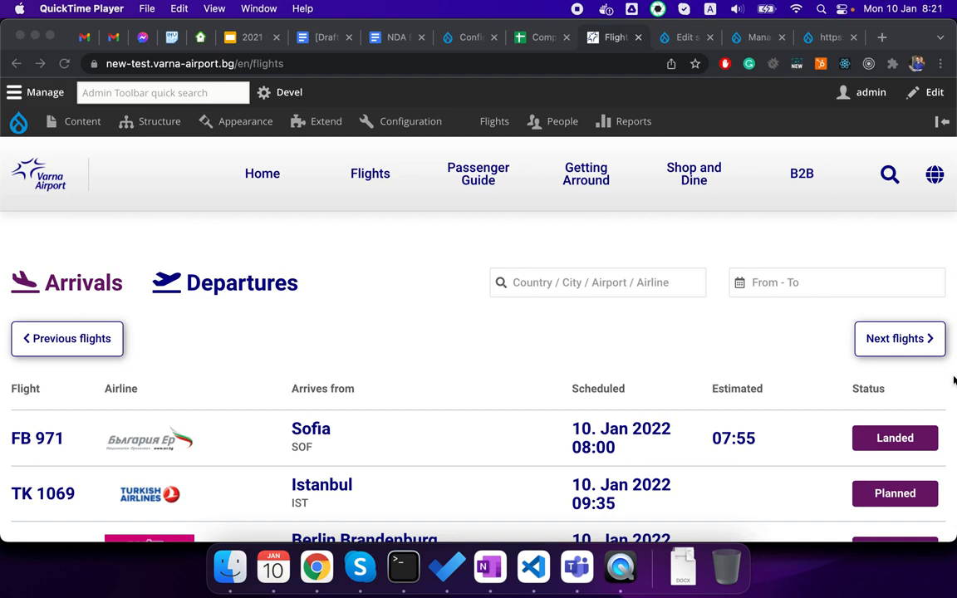
Search the Varna Airport arrivals for 'sof' and review the listed Sofia (SOF) flights.
{"action": "left_click", "coordinate": [598, 283]}
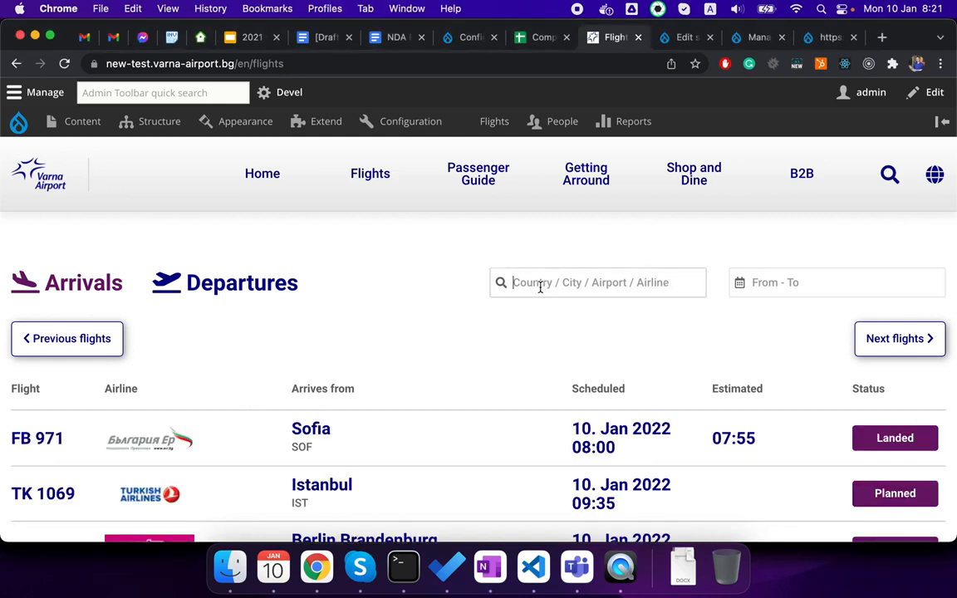
{"action": "type", "text": "sof"}
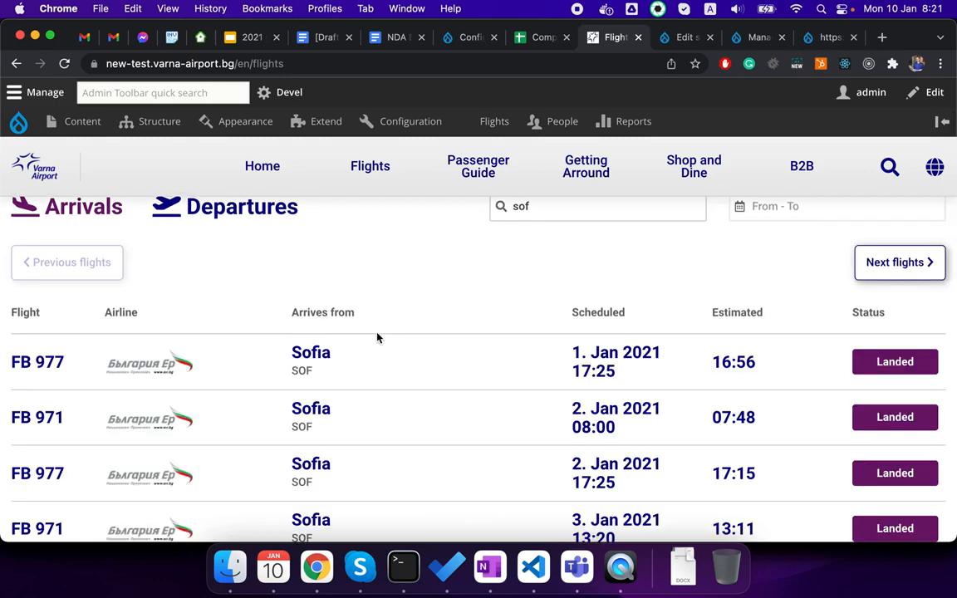
{"action": "scroll", "scroll_direction": "down", "scroll_amount": 3}
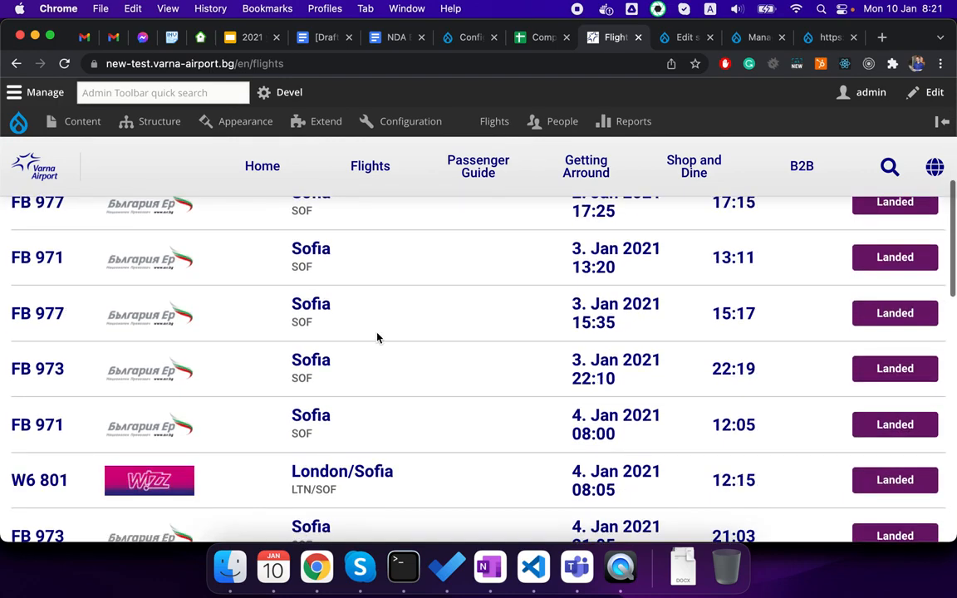
{"action": "scroll", "scroll_direction": "up", "scroll_amount": 3}
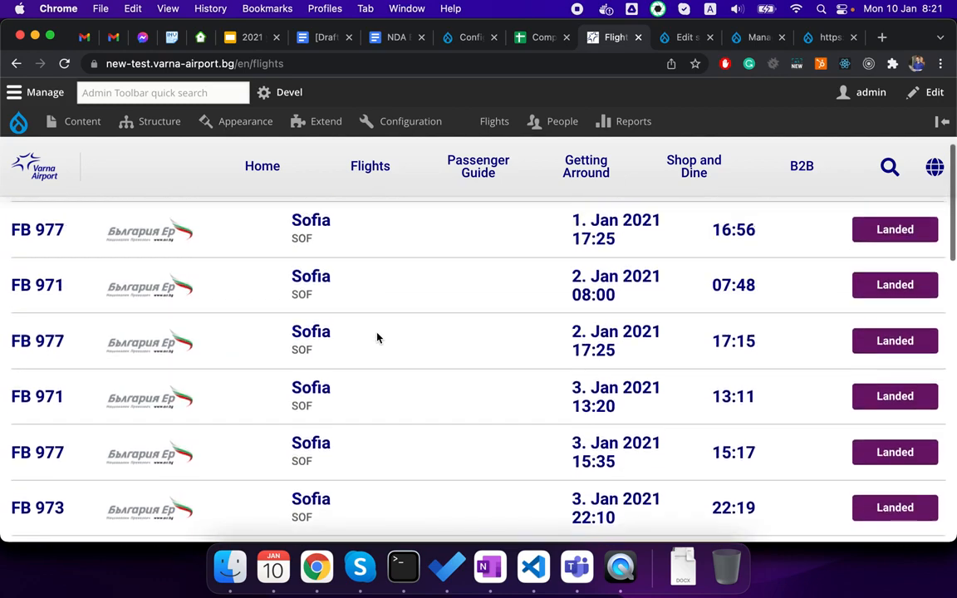
{"action": "scroll", "scroll_direction": "up", "scroll_amount": 3}
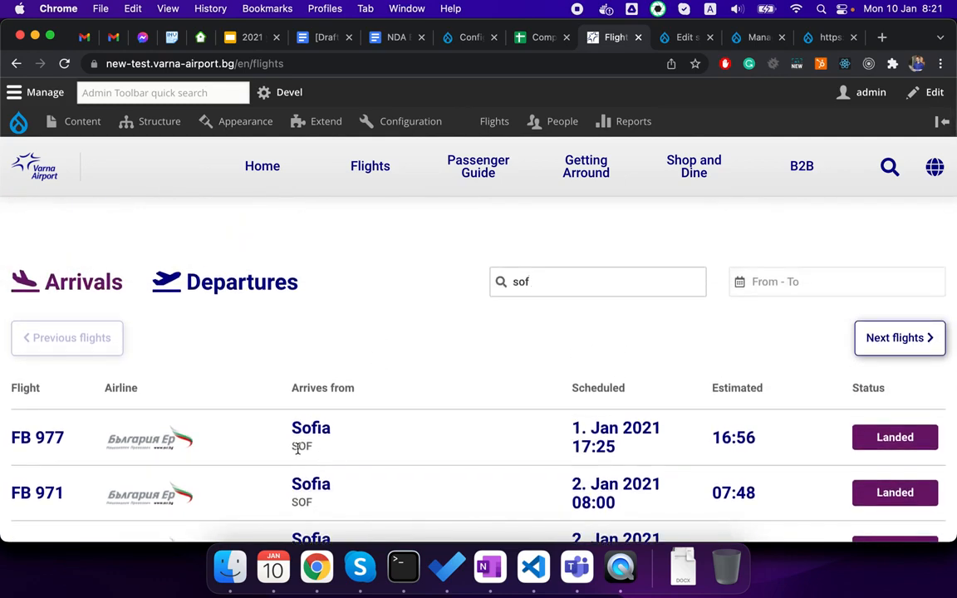
{"action": "scroll", "scroll_direction": "down", "scroll_amount": 3}
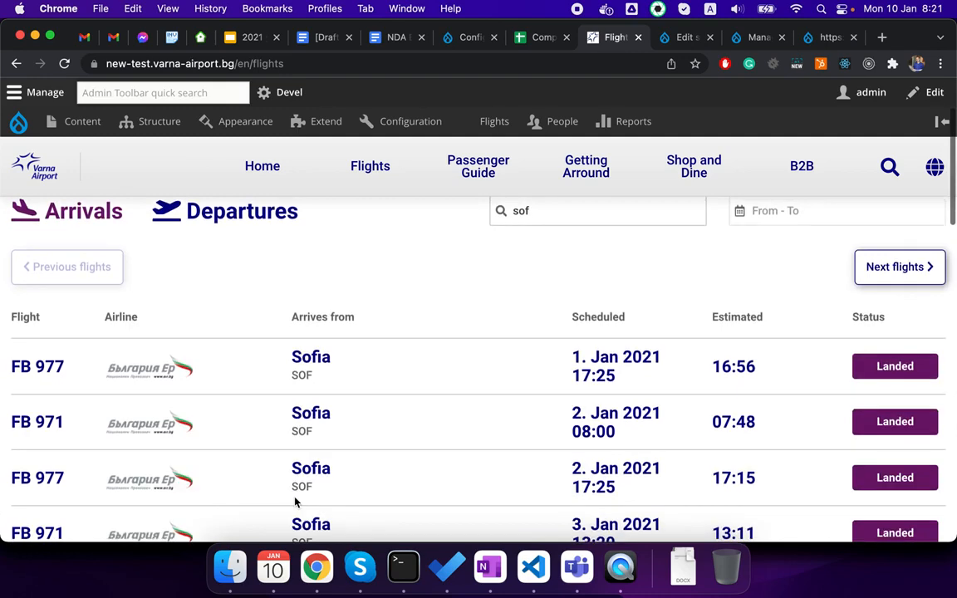
{"action": "mouse_move", "coordinate": [214, 399]}
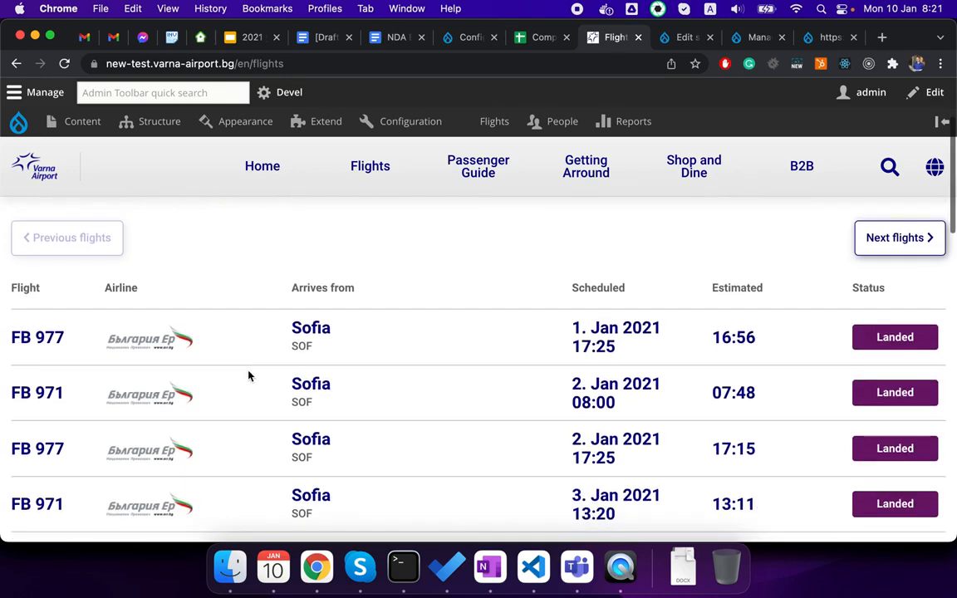
{"action": "scroll", "scroll_direction": "up", "scroll_amount": 3}
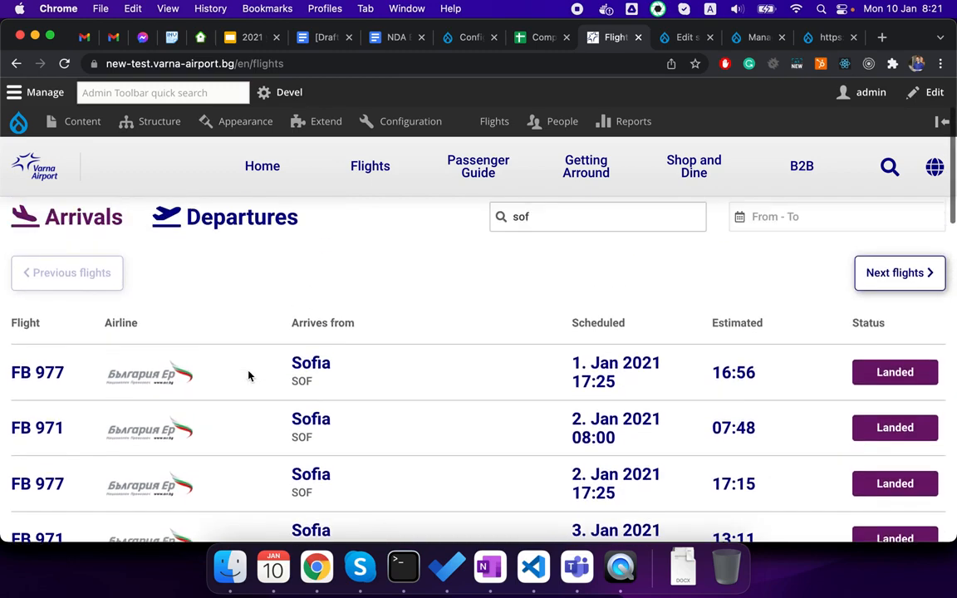
{"action": "scroll", "scroll_direction": "down", "scroll_amount": 3}
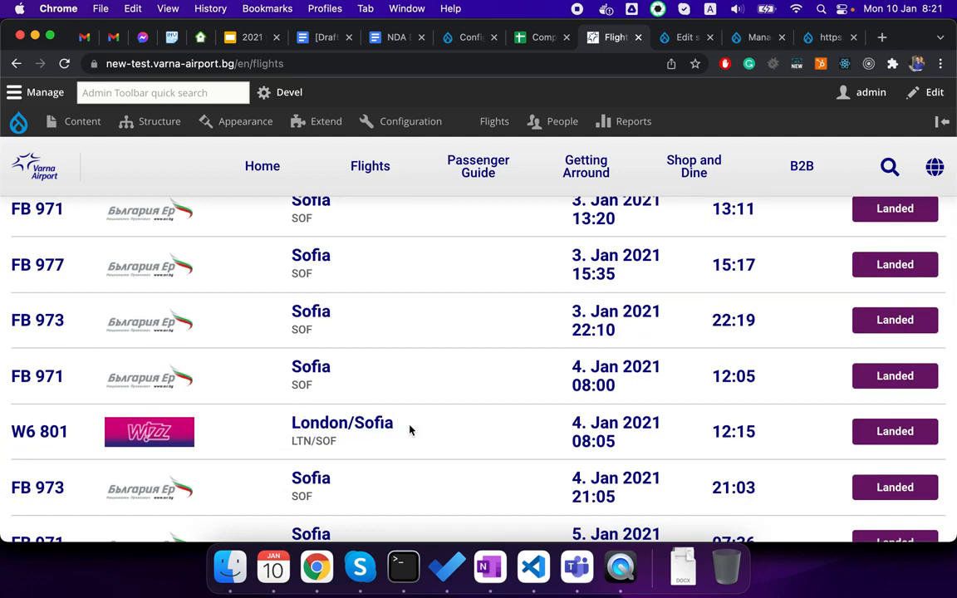
{"action": "scroll", "scroll_direction": "up", "scroll_amount": 3}
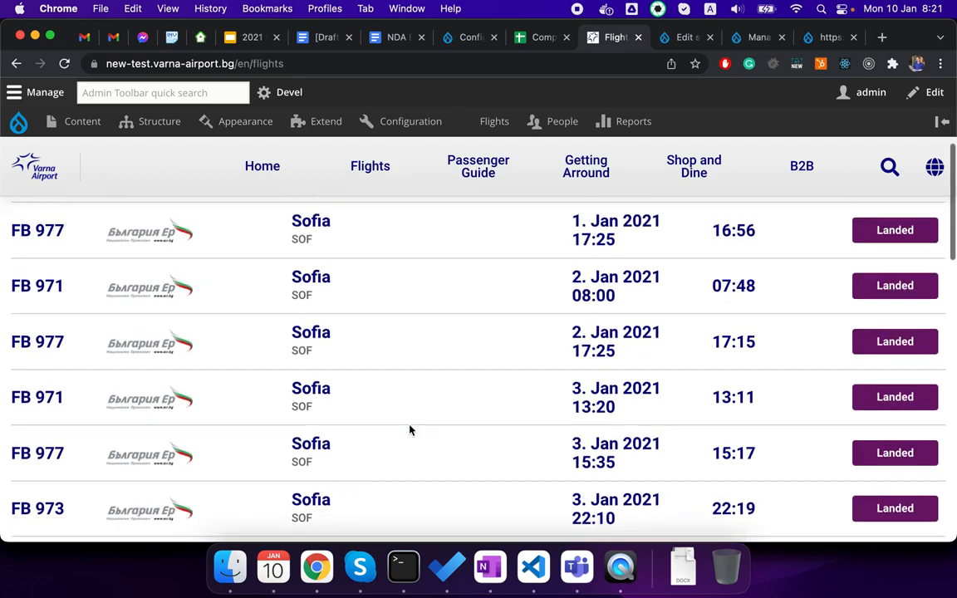
{"action": "scroll", "scroll_direction": "up", "scroll_amount": 3}
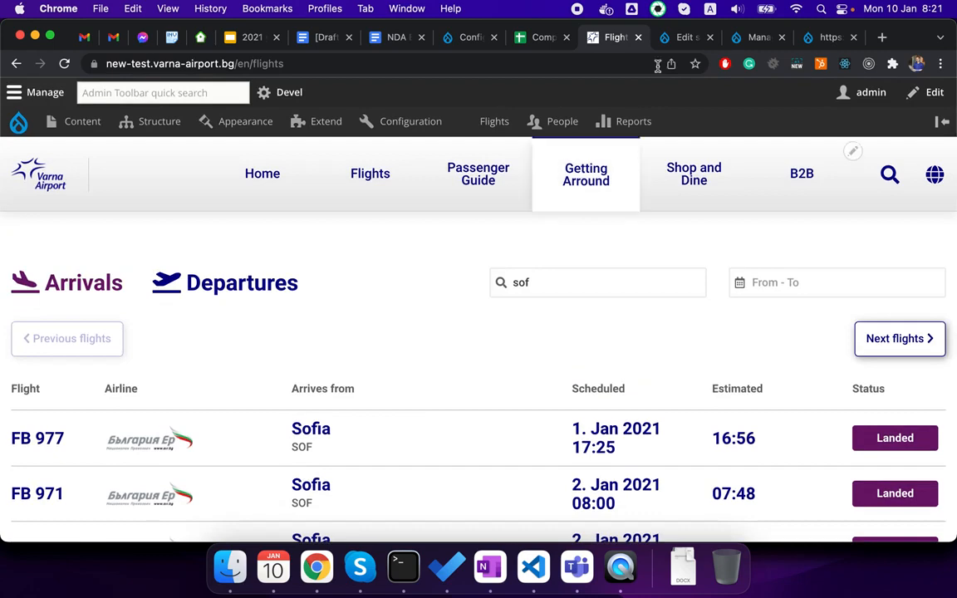
Review the database backend's minimum word length (2) and partial-word matching, leaving them unchanged.
{"action": "left_click", "coordinate": [685, 37]}
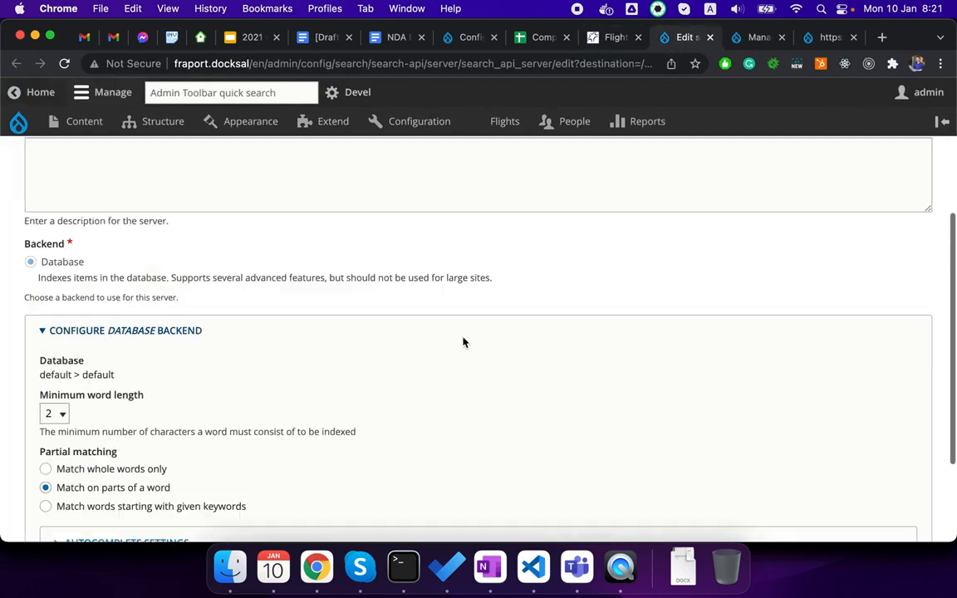
{"action": "scroll", "scroll_direction": "up", "scroll_amount": 3}
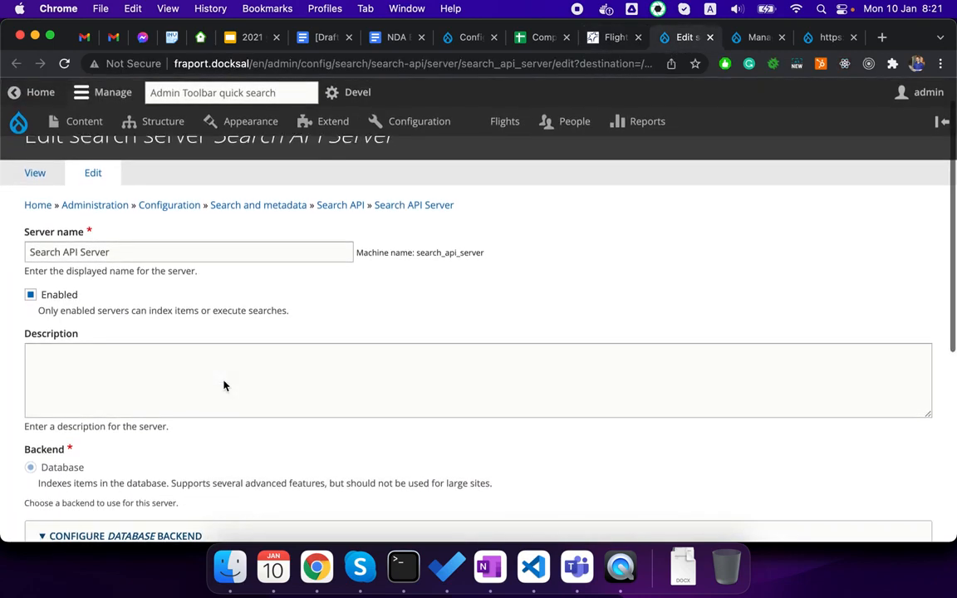
{"action": "scroll", "scroll_direction": "down", "scroll_amount": 3}
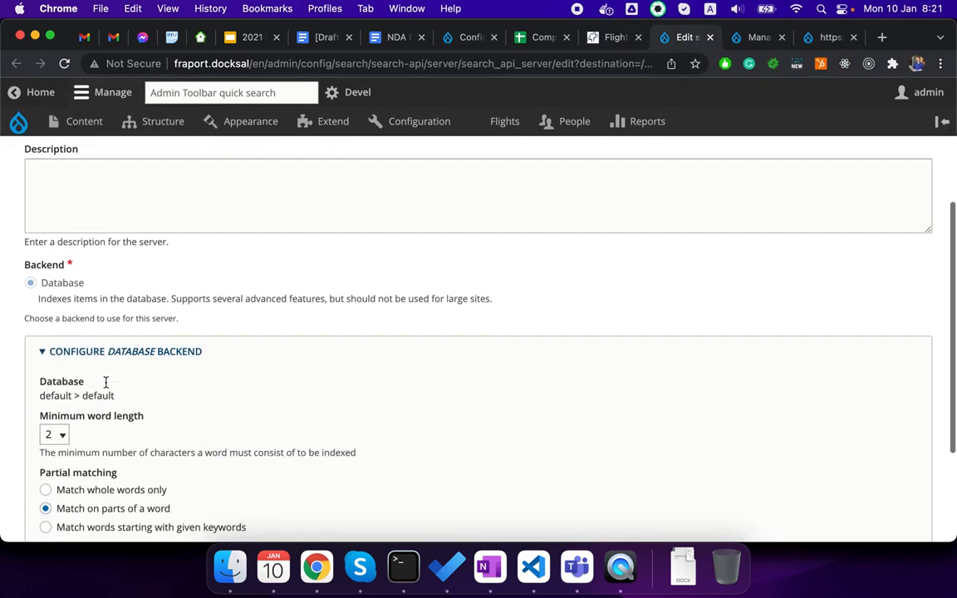
{"action": "scroll", "scroll_direction": "down", "scroll_amount": 3}
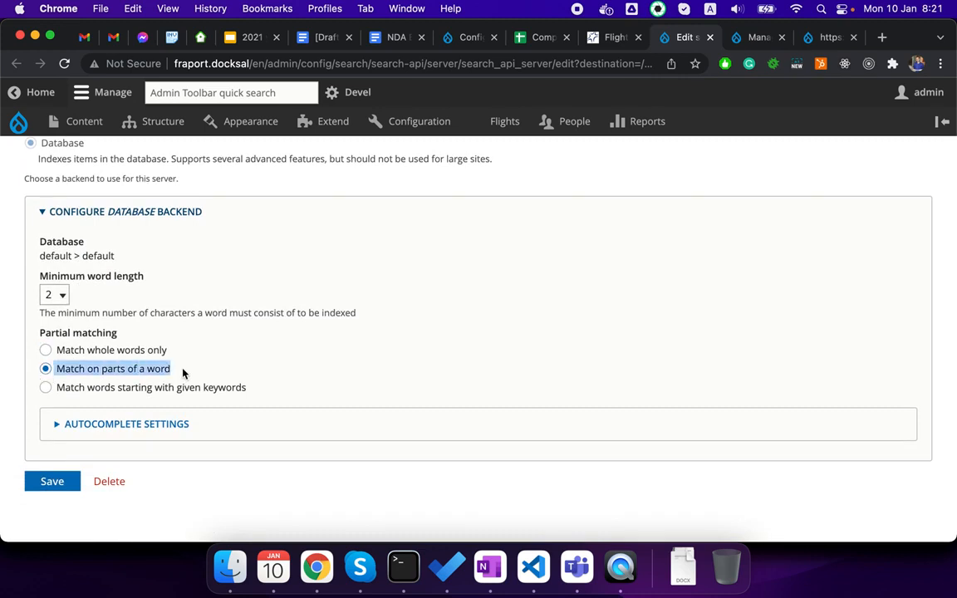
{"action": "mouse_move", "coordinate": [183, 373]}
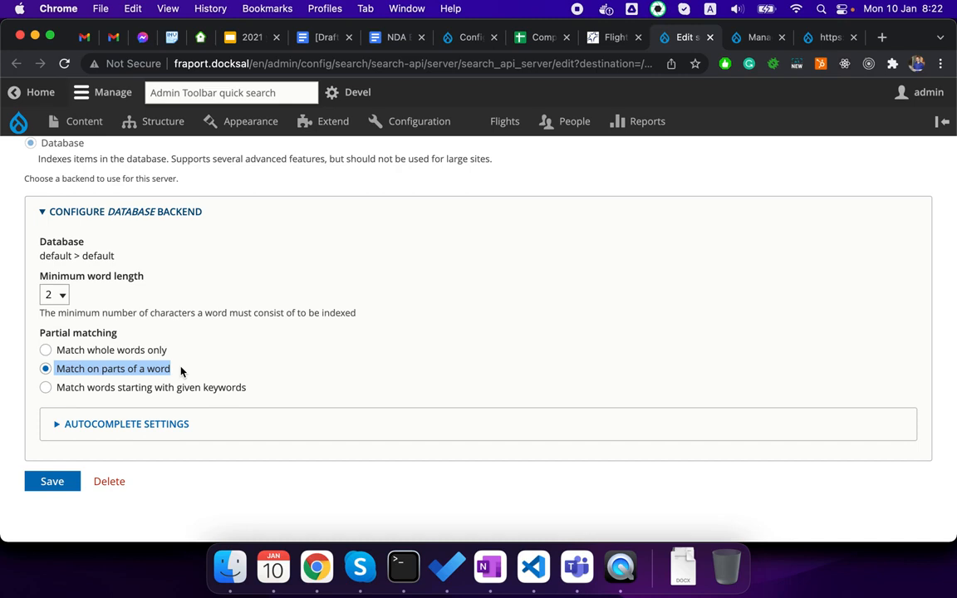
{"action": "mouse_move", "coordinate": [78, 300]}
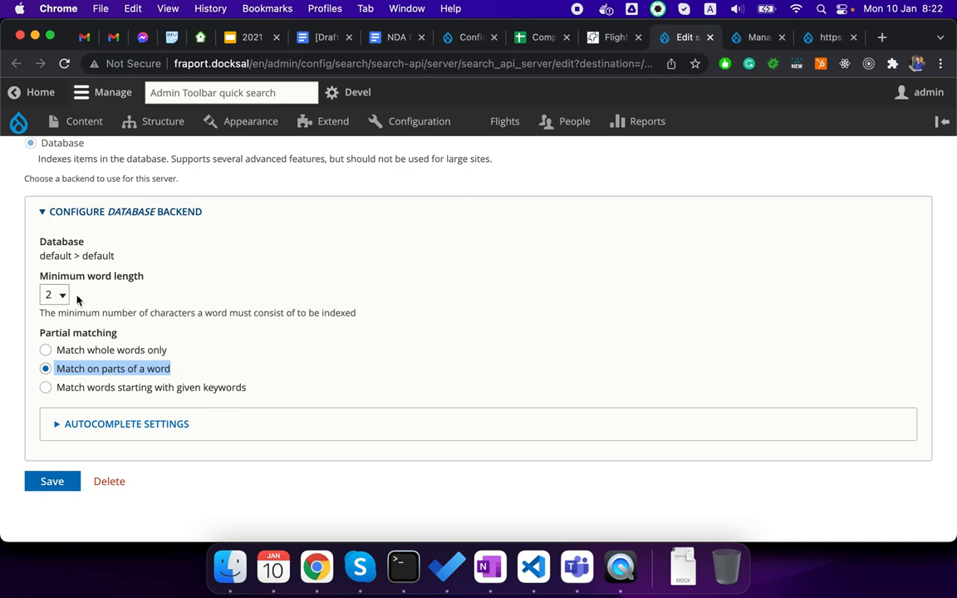
{"action": "left_click", "coordinate": [54, 295]}
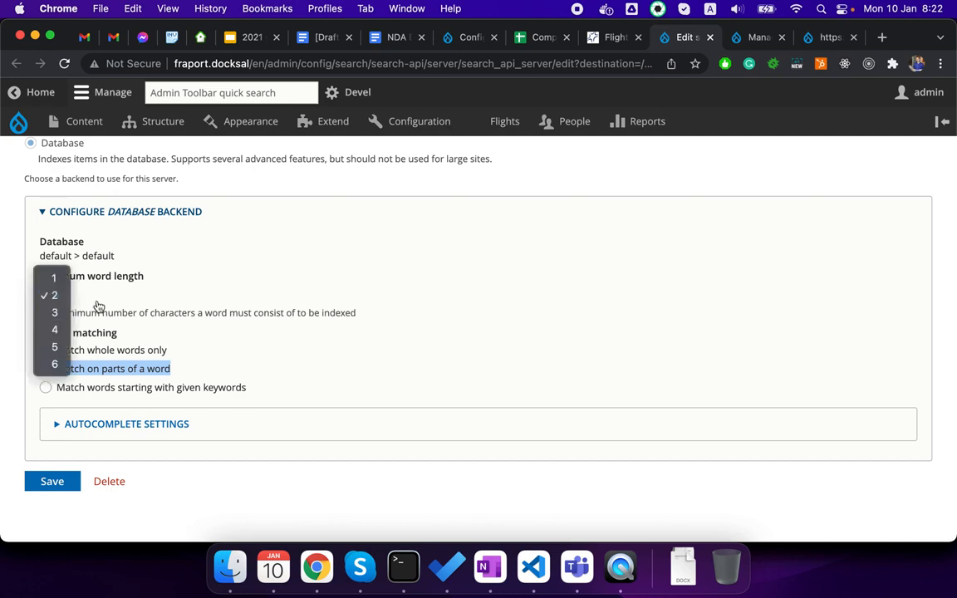
{"action": "mouse_move", "coordinate": [54, 313]}
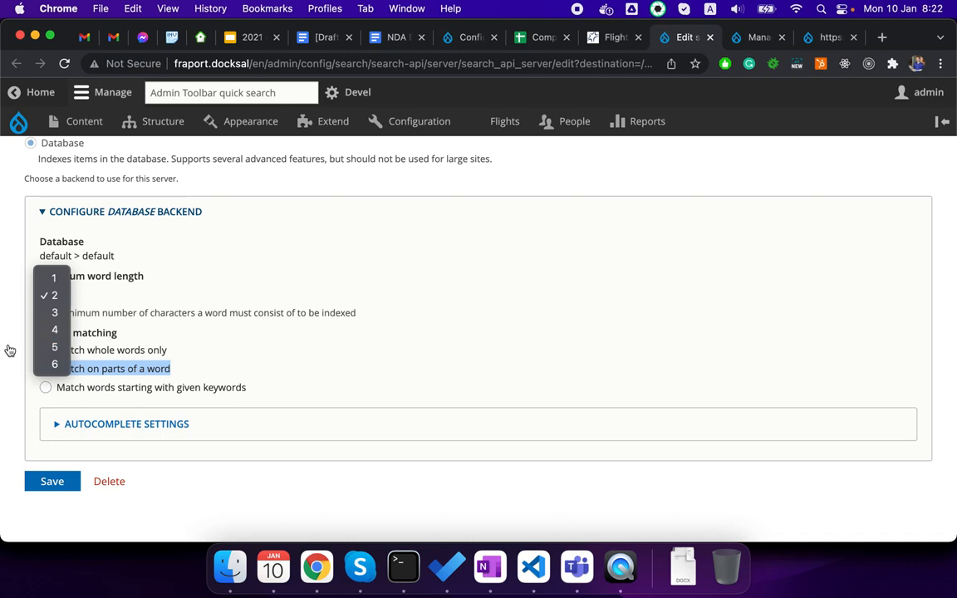
{"action": "left_click", "coordinate": [54, 295]}
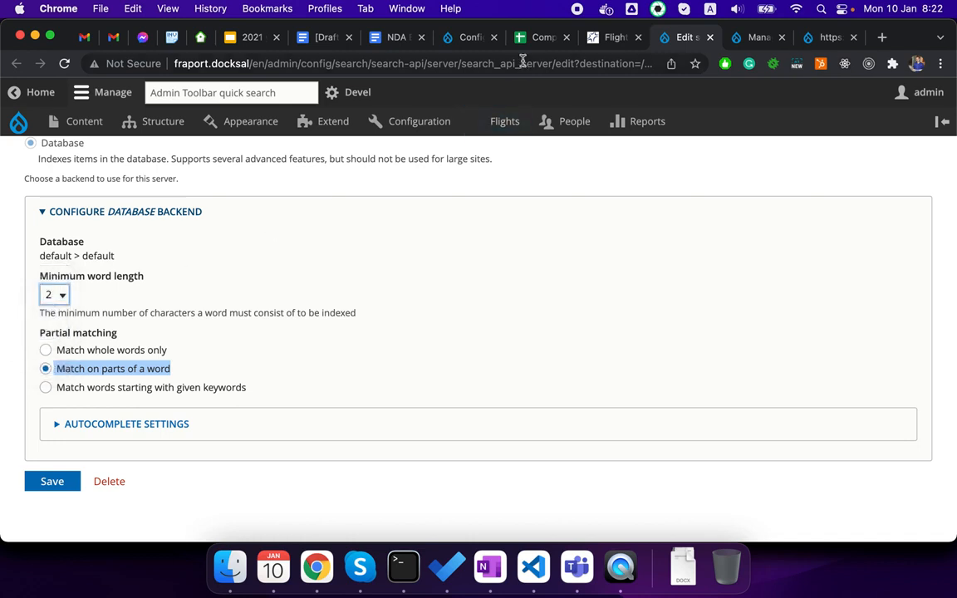
{"action": "left_click", "coordinate": [614, 36]}
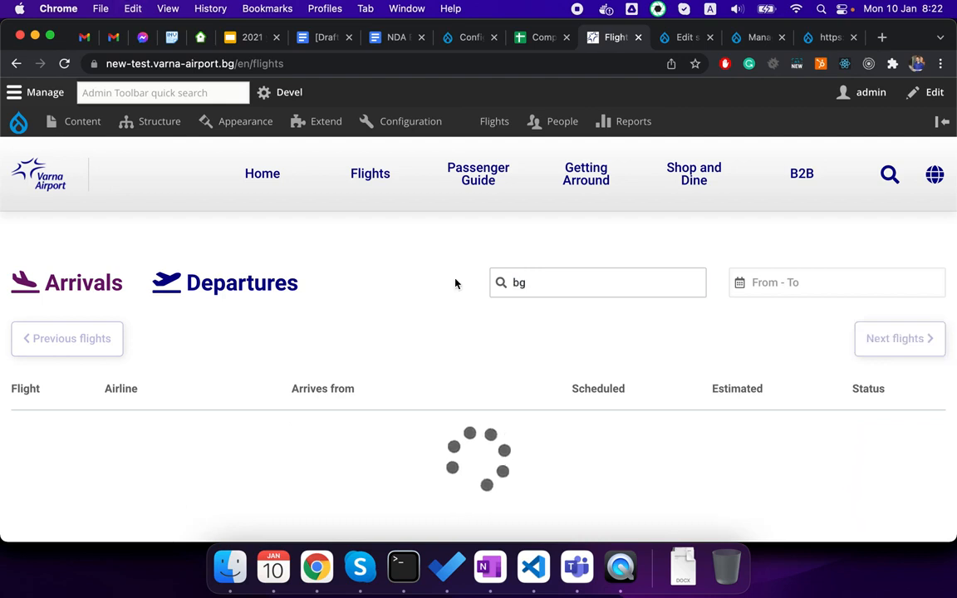
{"action": "mouse_move", "coordinate": [424, 298]}
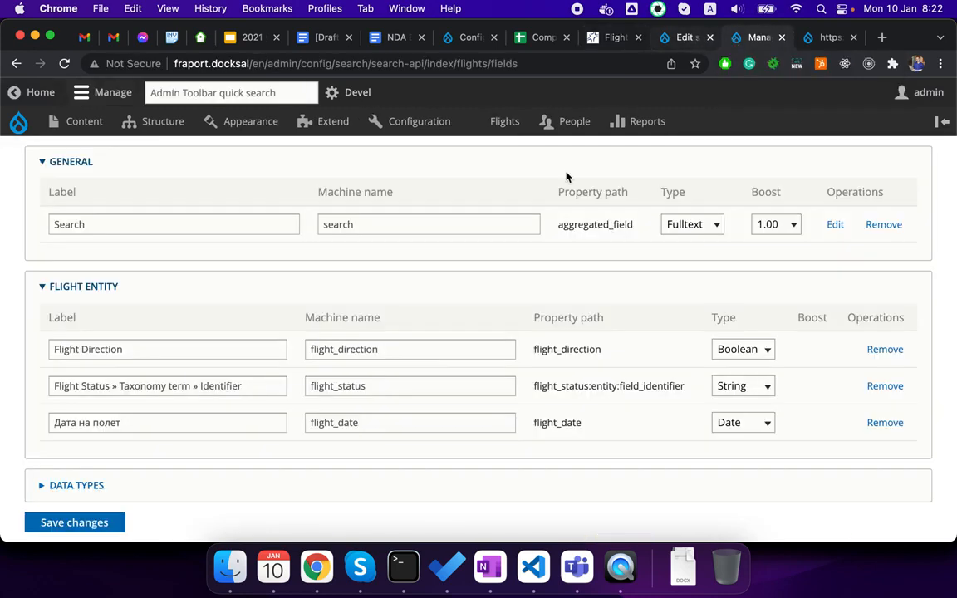
{"action": "scroll", "scroll_direction": "up", "scroll_amount": 3}
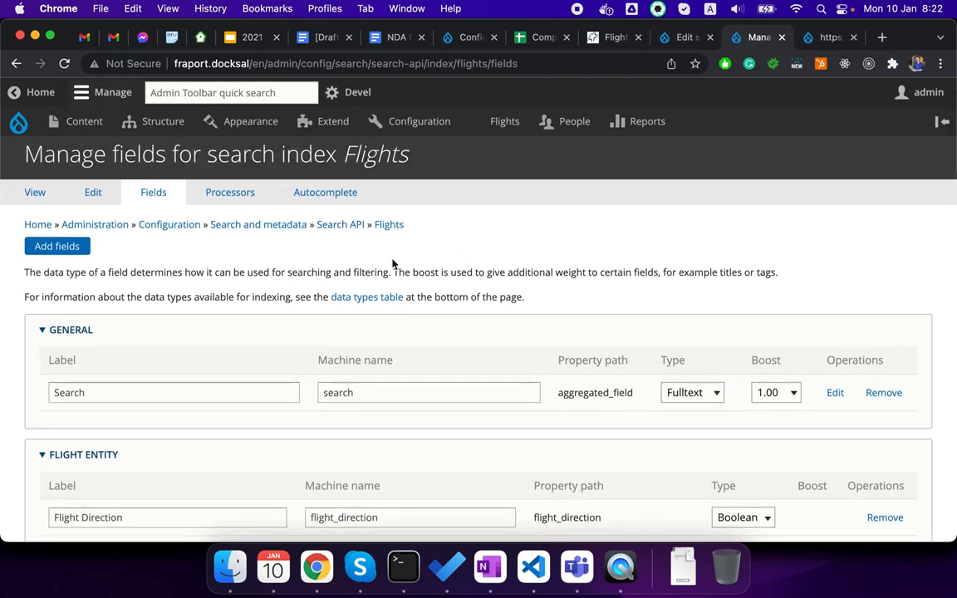
{"action": "scroll", "scroll_direction": "up", "scroll_amount": 3}
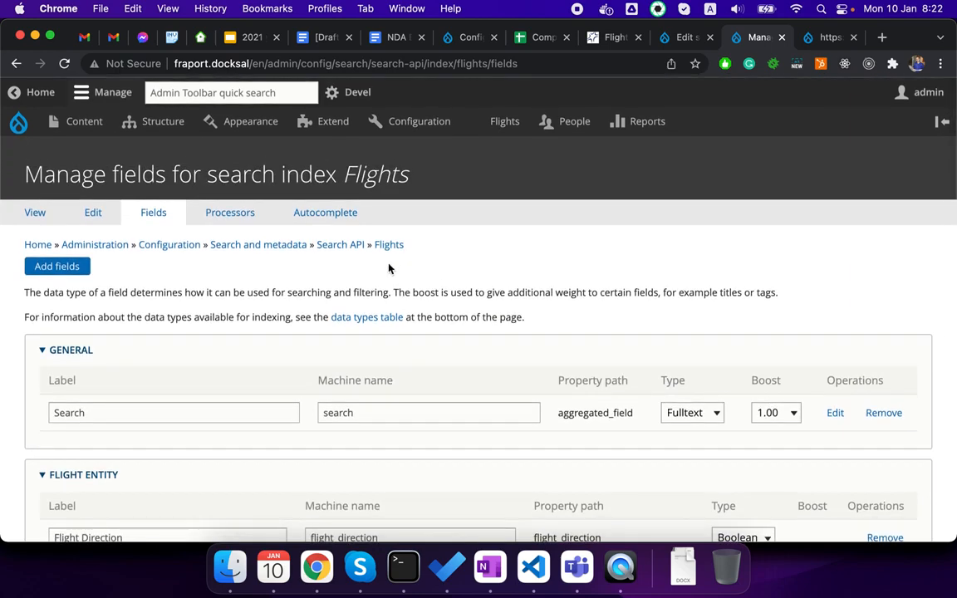
{"action": "scroll", "scroll_direction": "down", "scroll_amount": 3}
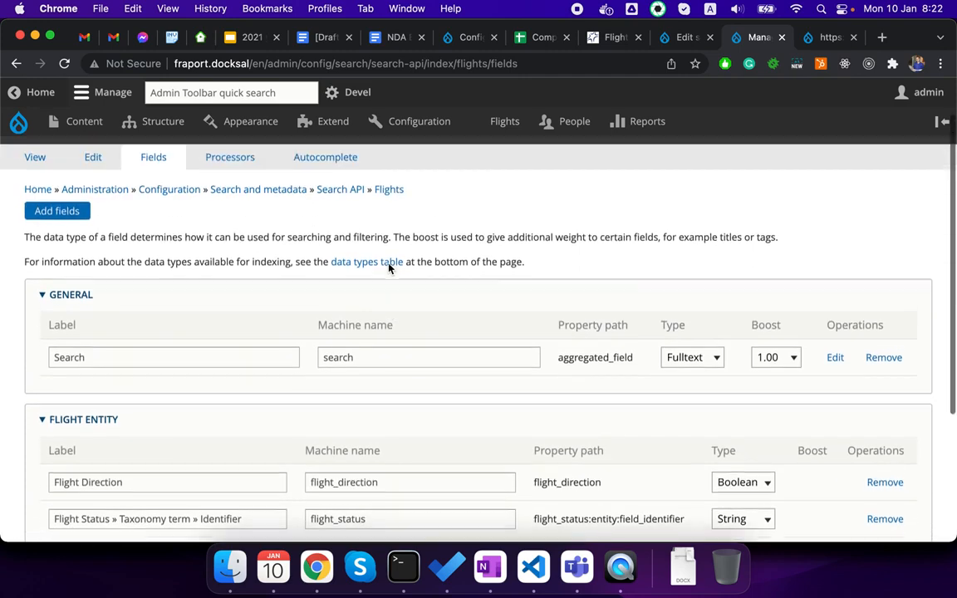
{"action": "scroll", "scroll_direction": "down", "scroll_amount": 3}
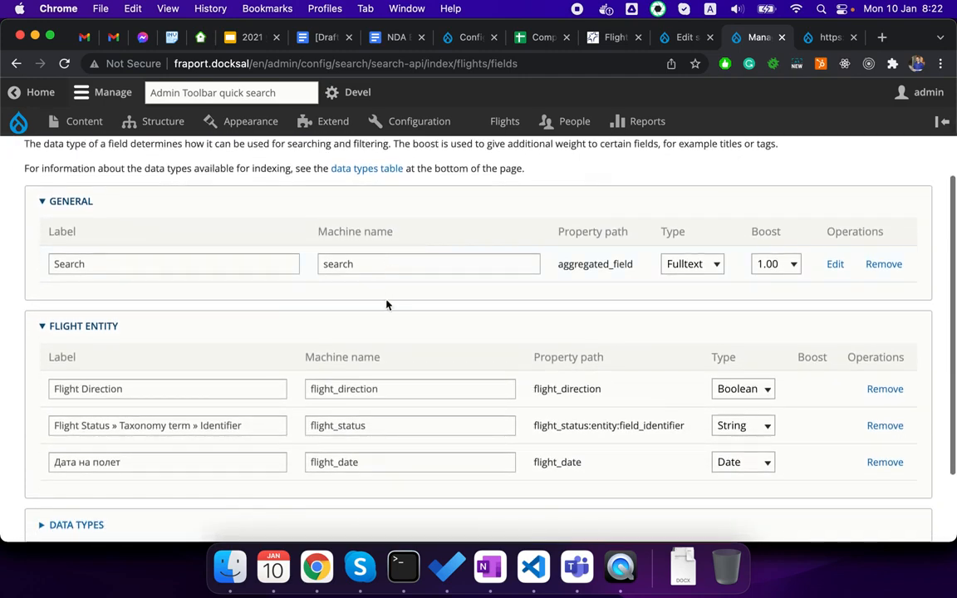
{"action": "scroll", "scroll_direction": "down", "scroll_amount": 3}
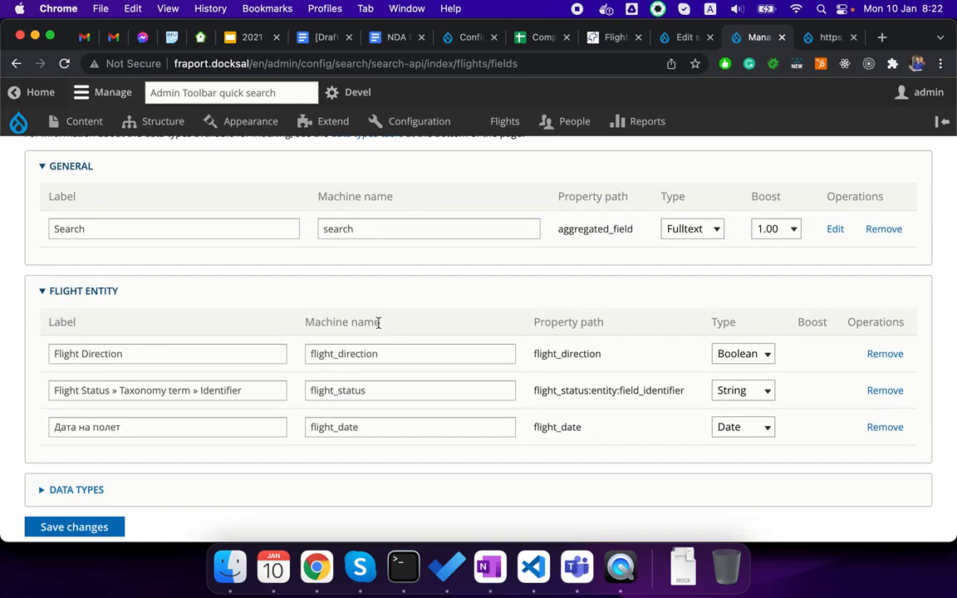
{"action": "mouse_move", "coordinate": [300, 376]}
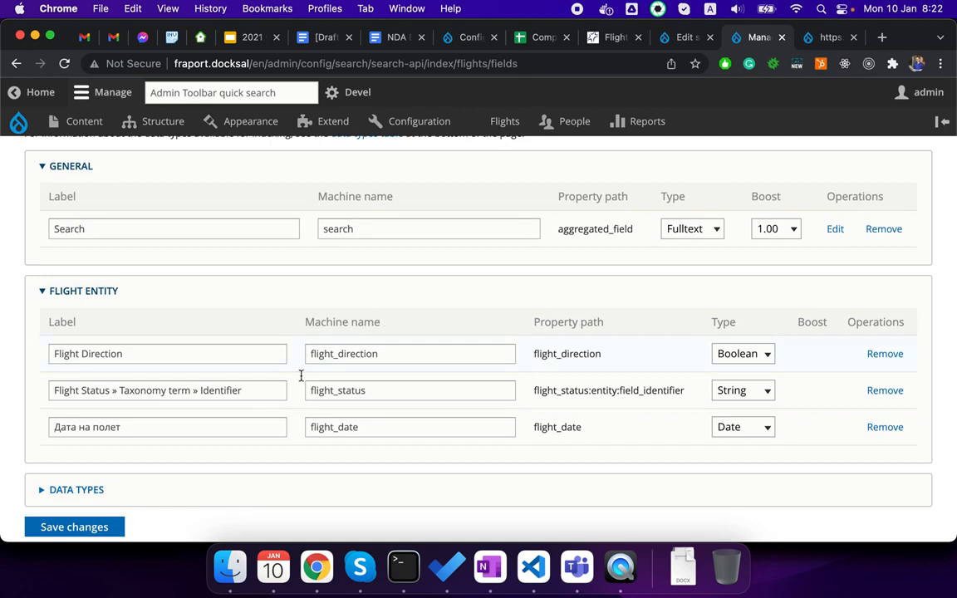
{"action": "scroll", "scroll_direction": "up", "scroll_amount": 3}
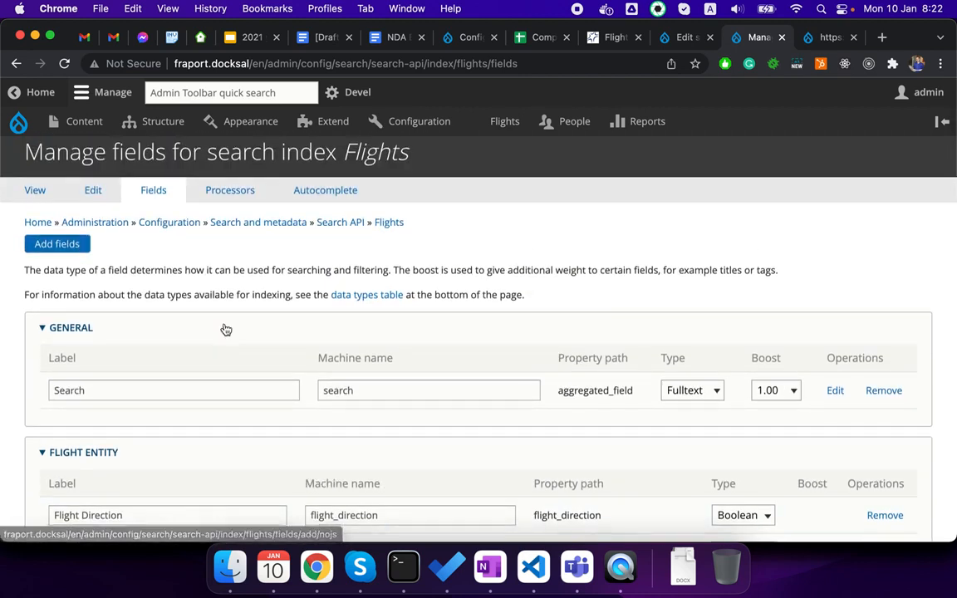
{"action": "scroll", "scroll_direction": "down", "scroll_amount": 3}
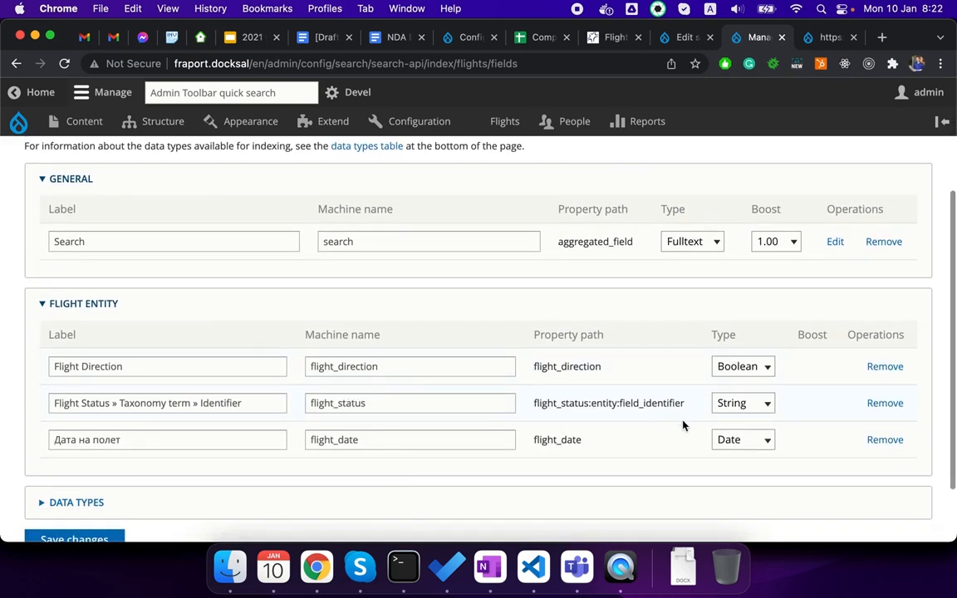
{"action": "mouse_move", "coordinate": [644, 481]}
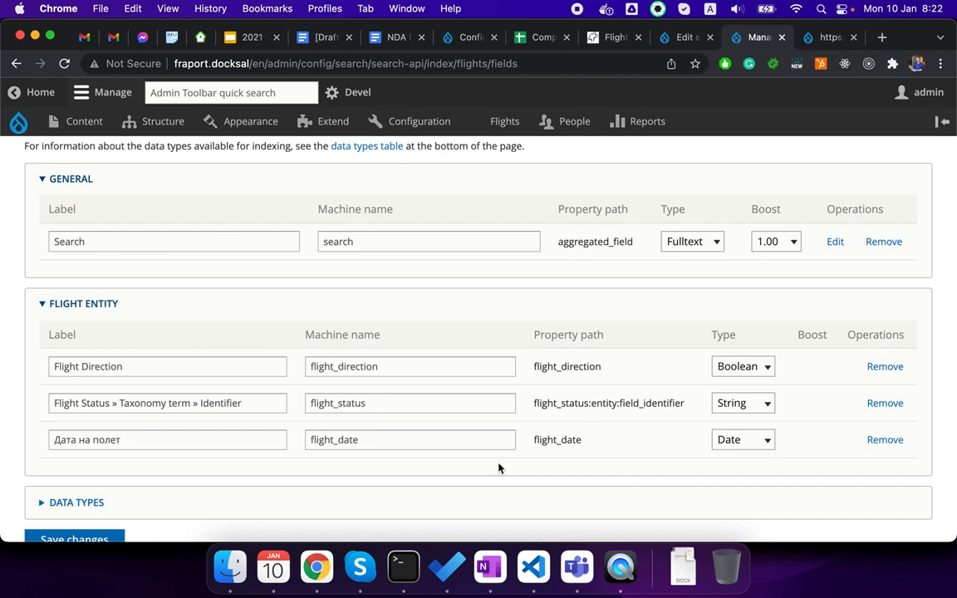
{"action": "mouse_move", "coordinate": [428, 463]}
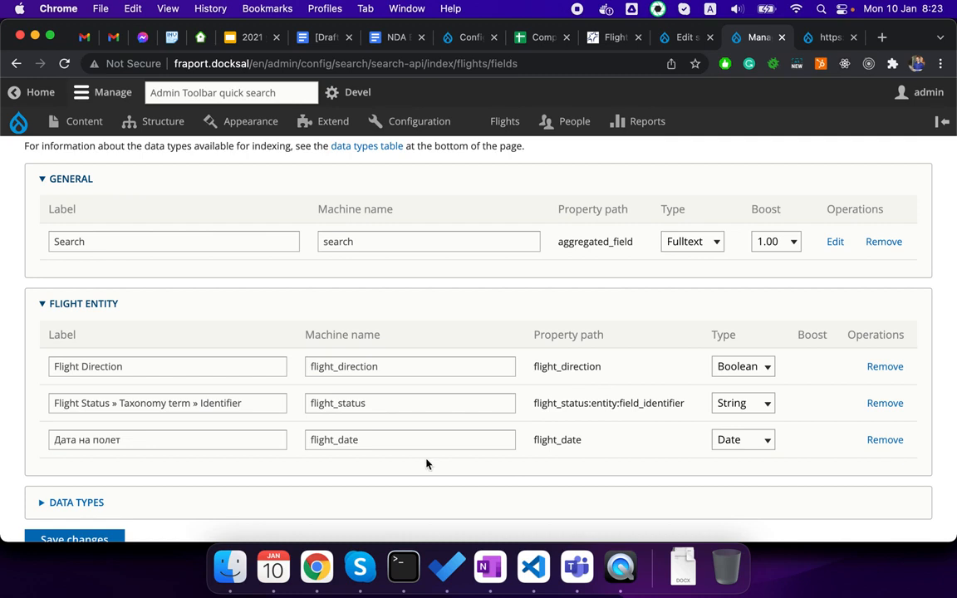
{"action": "mouse_move", "coordinate": [833, 254]}
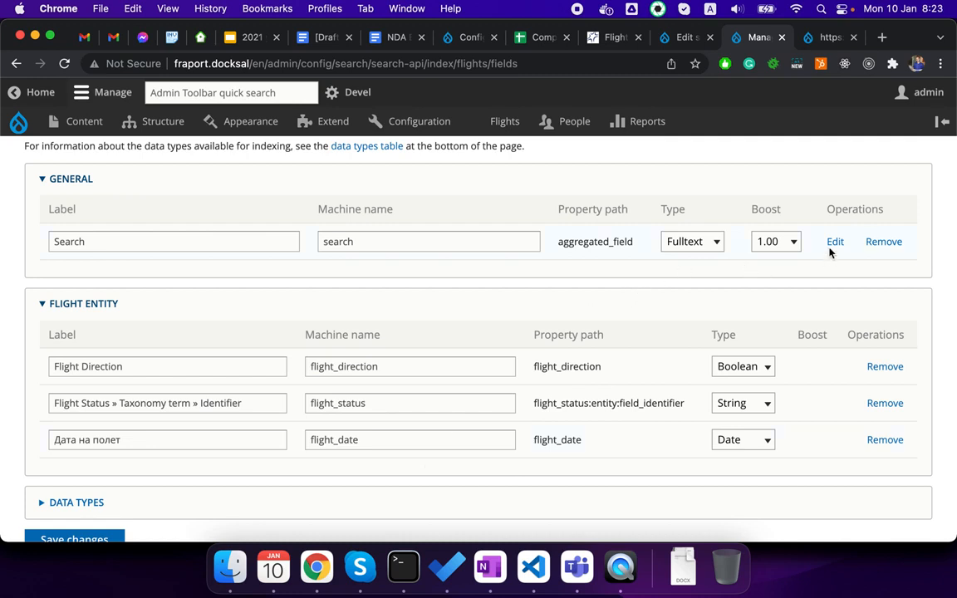
{"action": "mouse_move", "coordinate": [835, 241]}
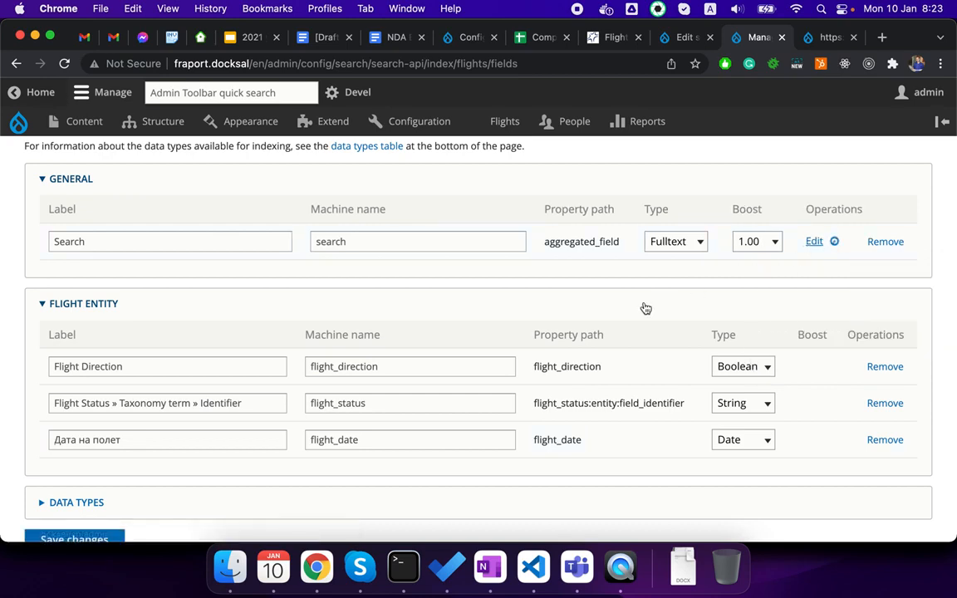
{"action": "left_click", "coordinate": [814, 241]}
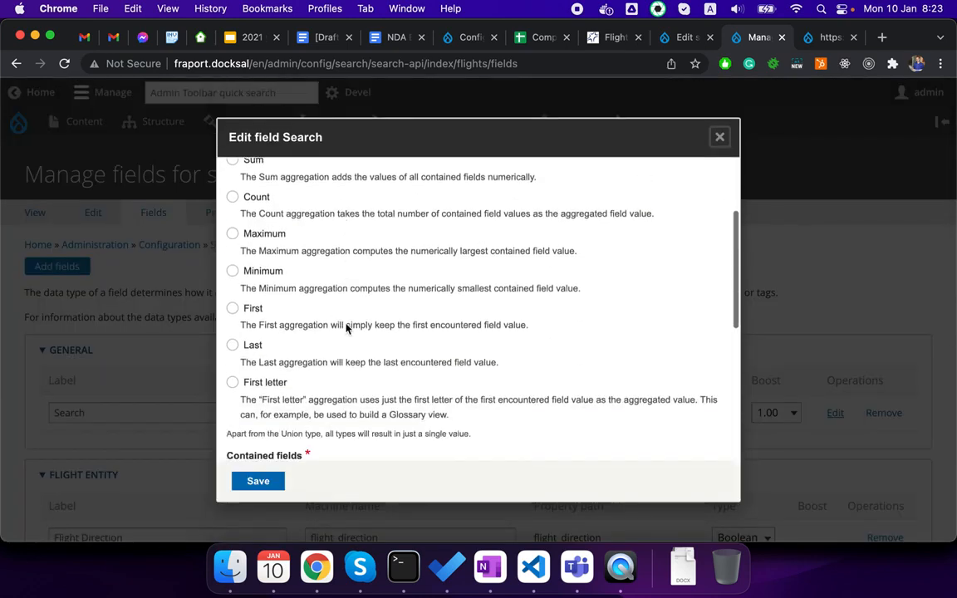
{"action": "scroll", "scroll_direction": "down", "scroll_amount": 3}
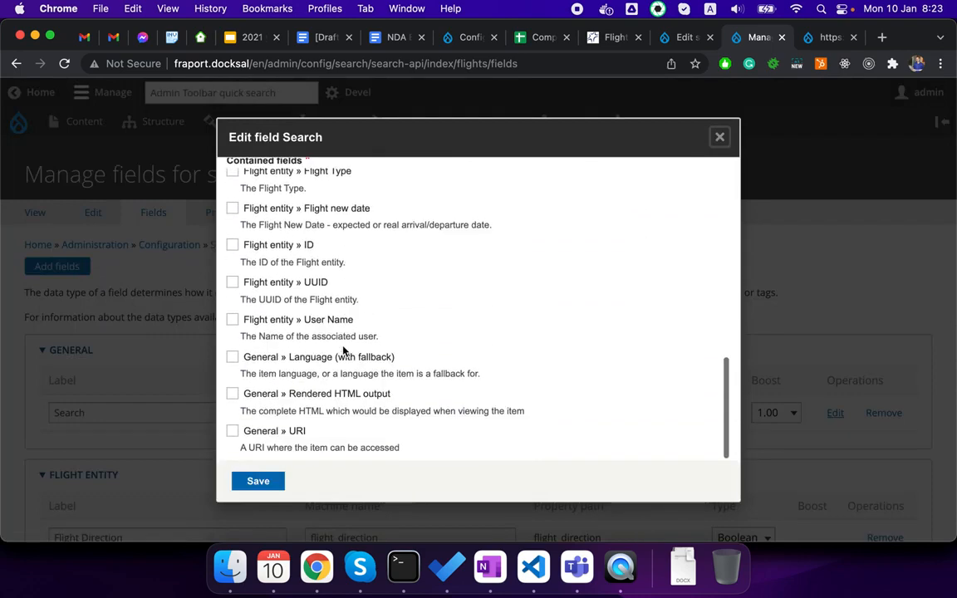
{"action": "scroll", "scroll_direction": "up", "scroll_amount": 3}
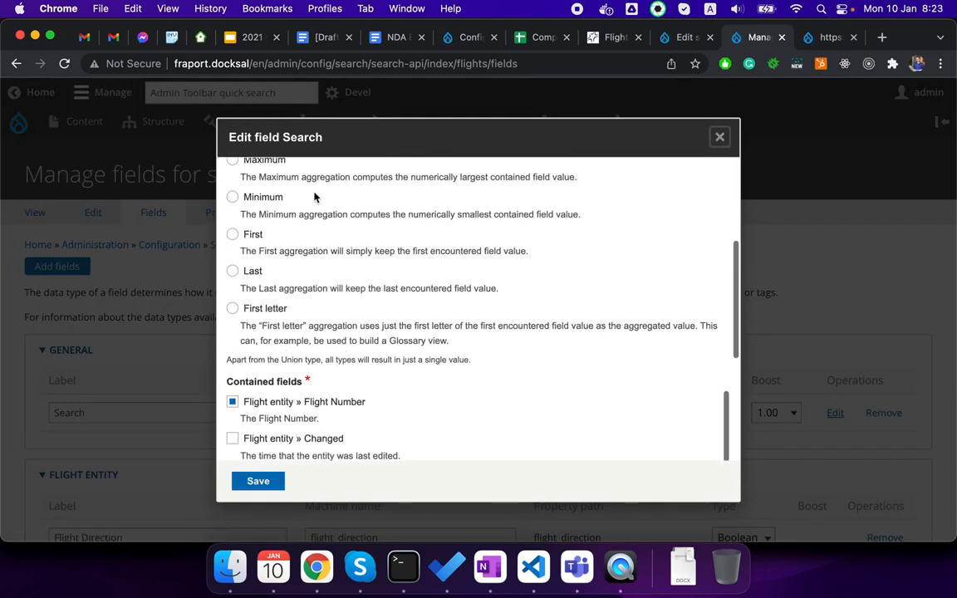
{"action": "scroll", "scroll_direction": "down", "scroll_amount": 3}
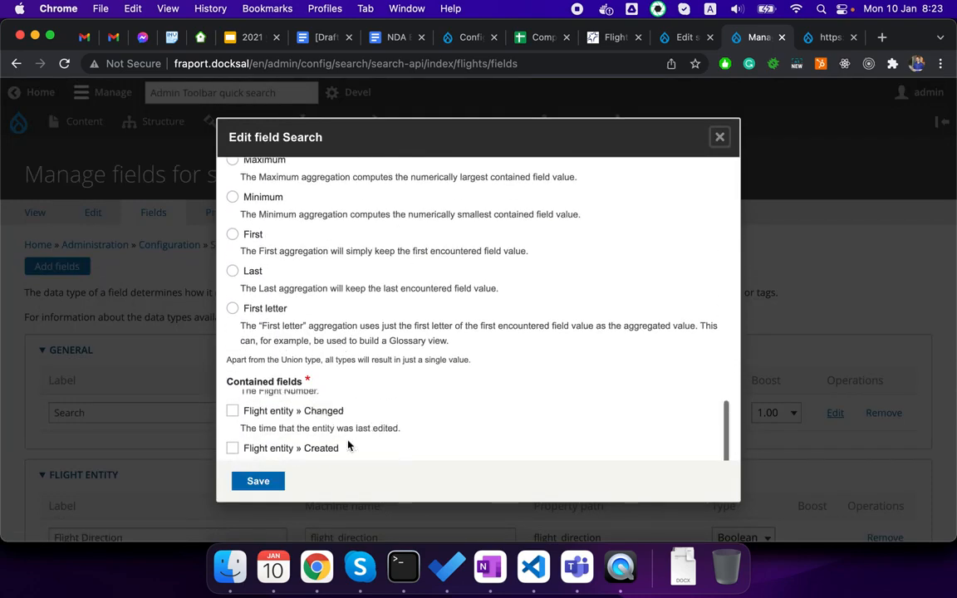
{"action": "scroll", "scroll_direction": "up", "scroll_amount": 3}
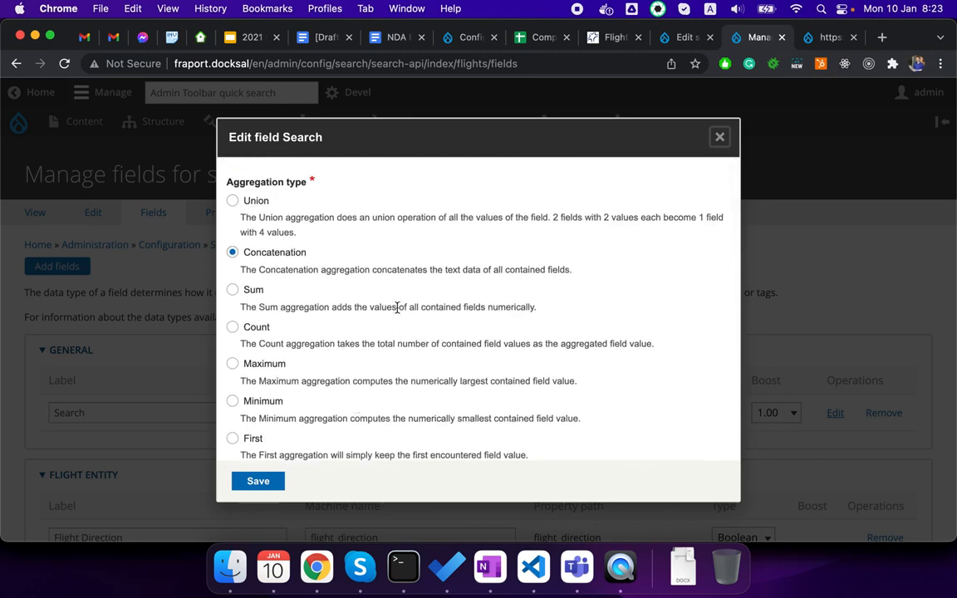
{"action": "mouse_move", "coordinate": [336, 274]}
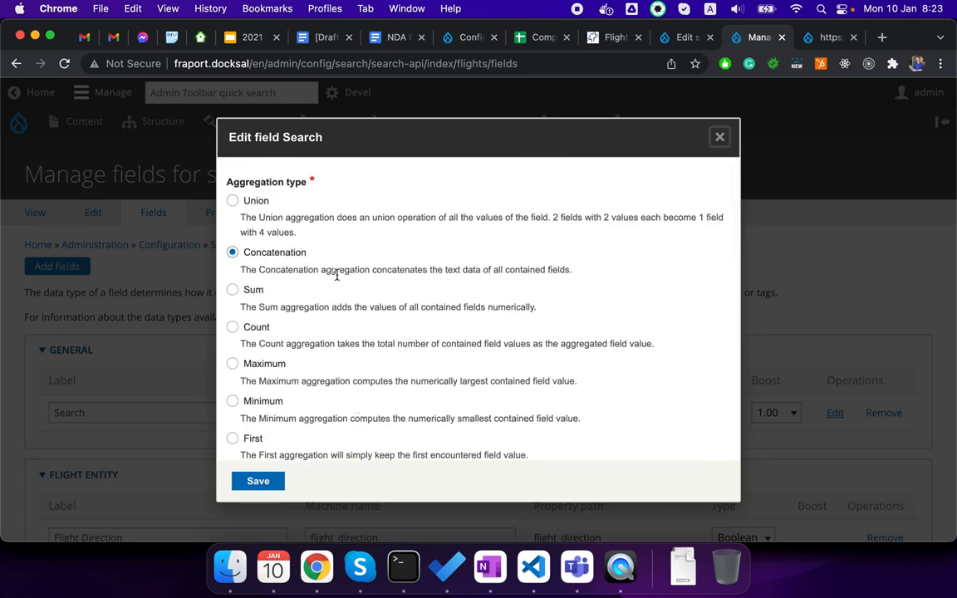
{"action": "mouse_move", "coordinate": [720, 150]}
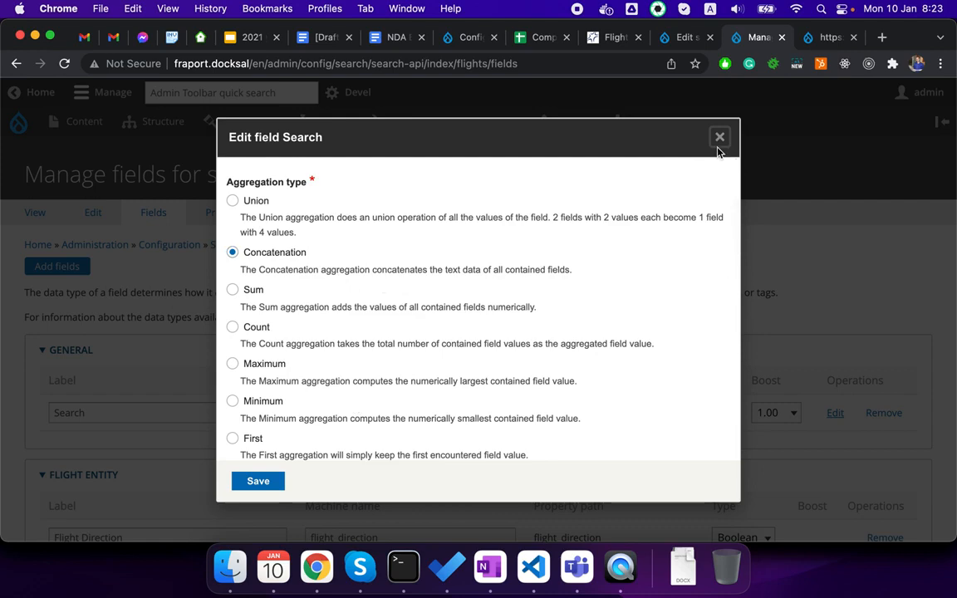
{"action": "left_click", "coordinate": [719, 136]}
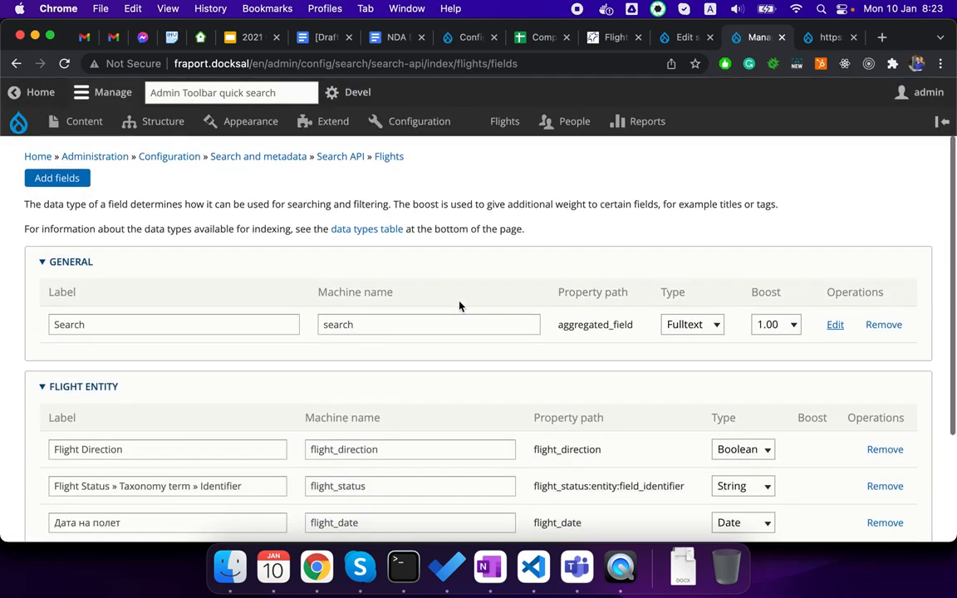
{"action": "mouse_move", "coordinate": [424, 486]}
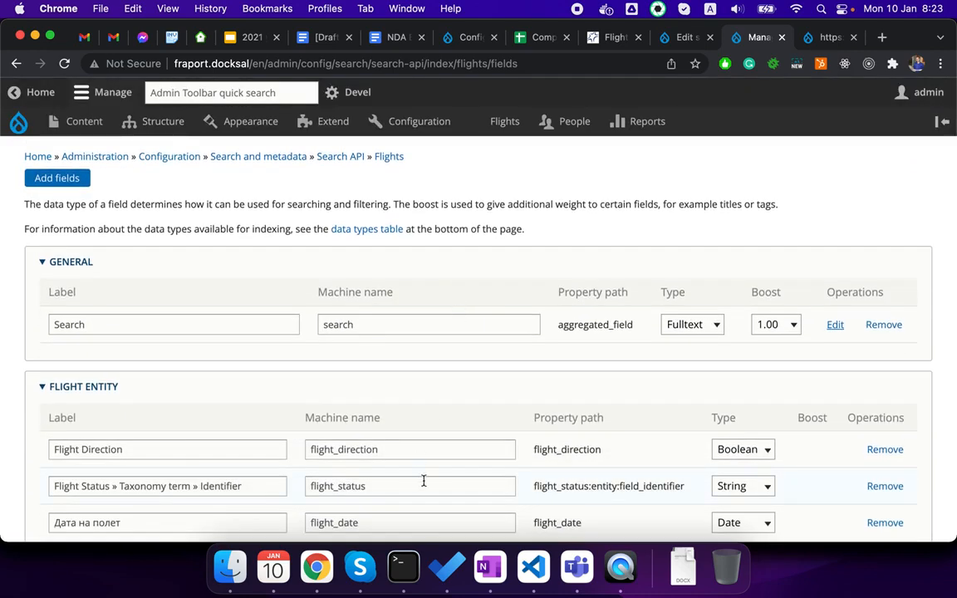
{"action": "left_click", "coordinate": [533, 568]}
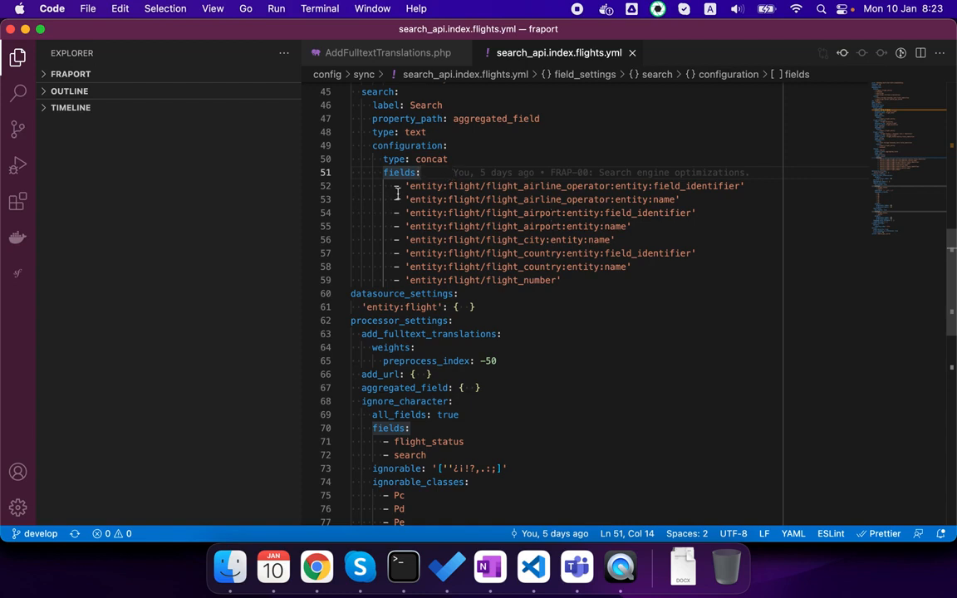
Highlight the eight fields aggregated into Search in search_api.index.flights.yml.
{"action": "left_click_drag", "start_coordinate": [407, 186], "coordinate": [562, 267]}
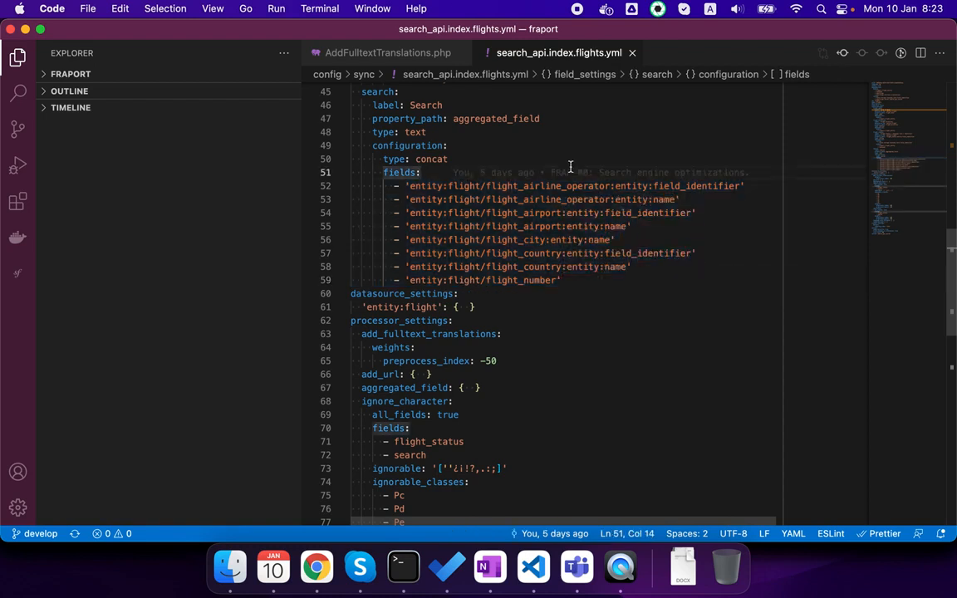
{"action": "mouse_move", "coordinate": [502, 256]}
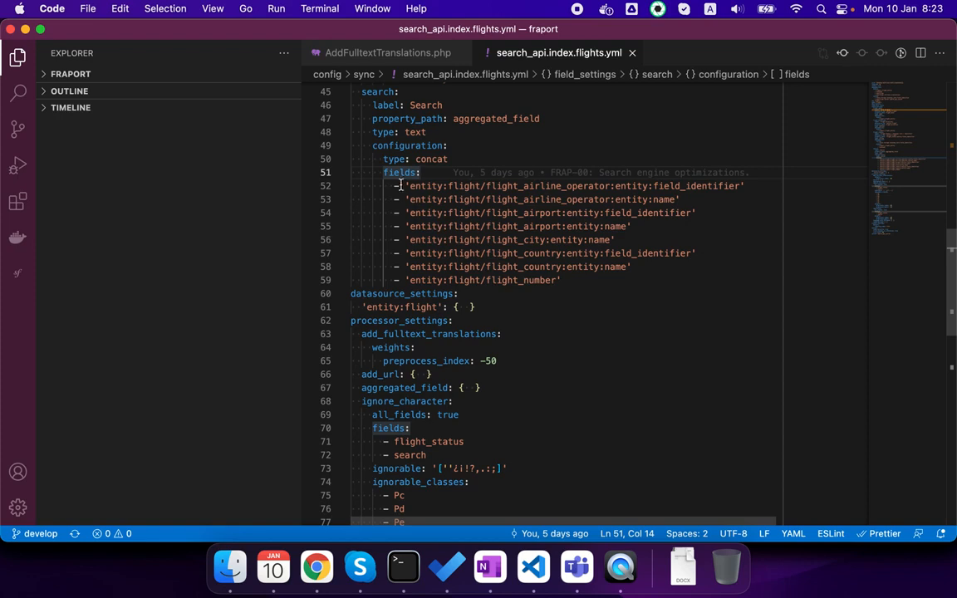
{"action": "left_click", "coordinate": [432, 185]}
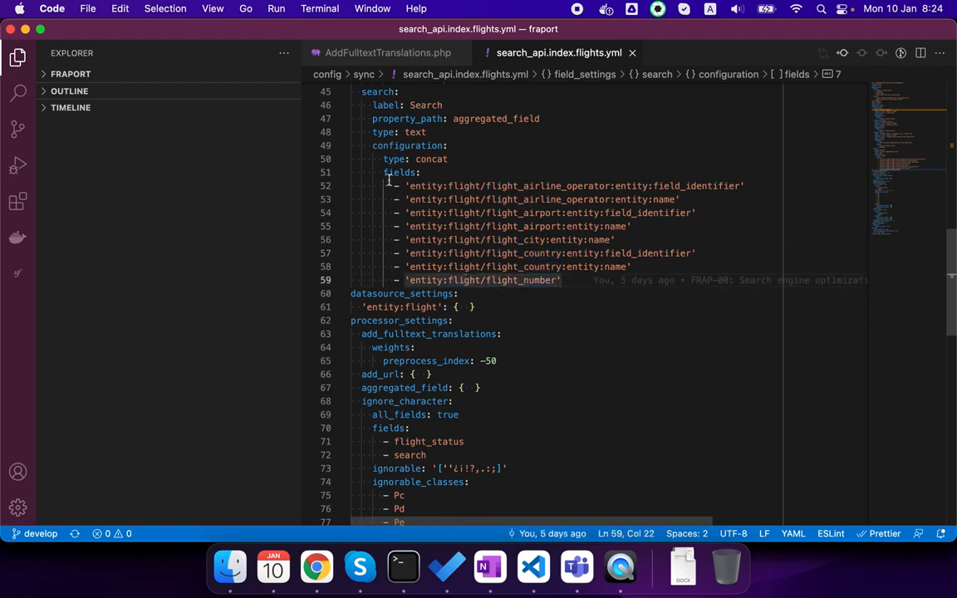
{"action": "left_click_drag", "start_coordinate": [403, 185], "coordinate": [561, 280]}
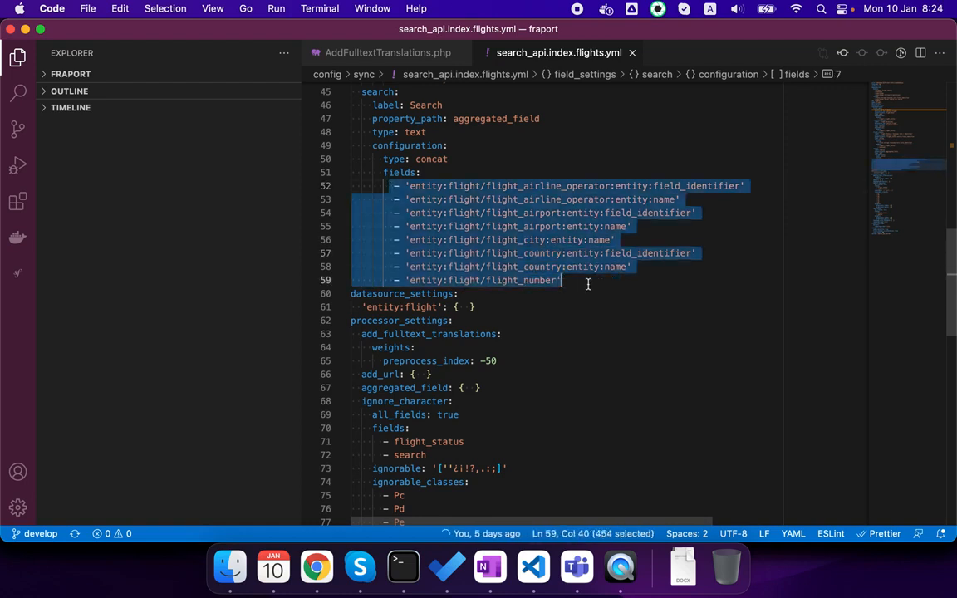
{"action": "mouse_move", "coordinate": [581, 280]}
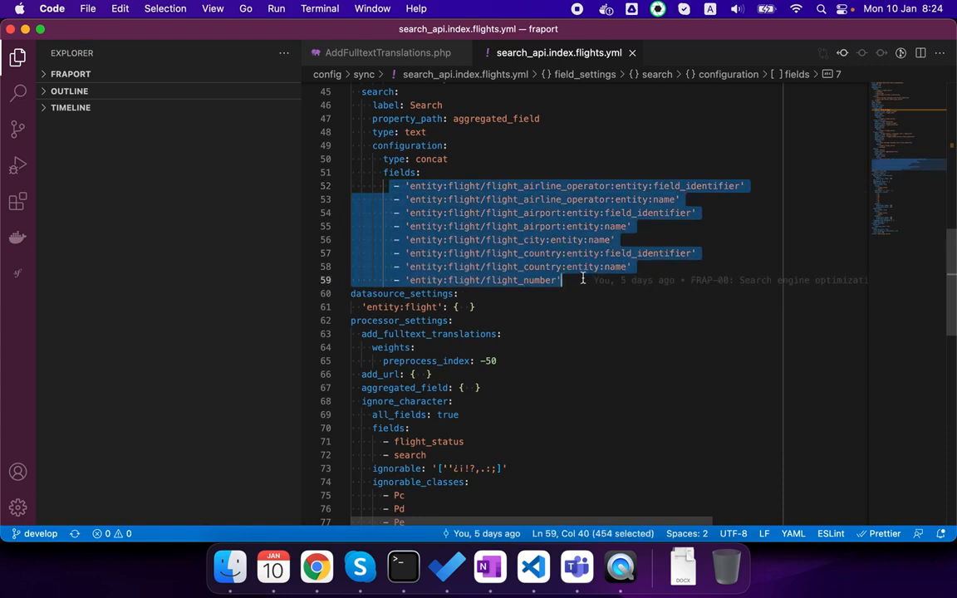
{"action": "mouse_move", "coordinate": [456, 497]}
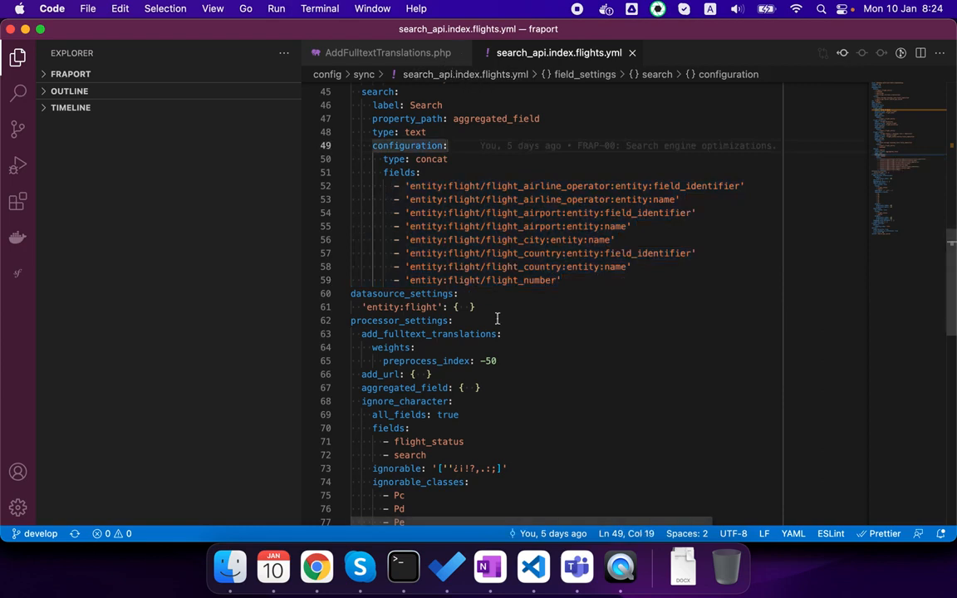
{"action": "mouse_move", "coordinate": [459, 182]}
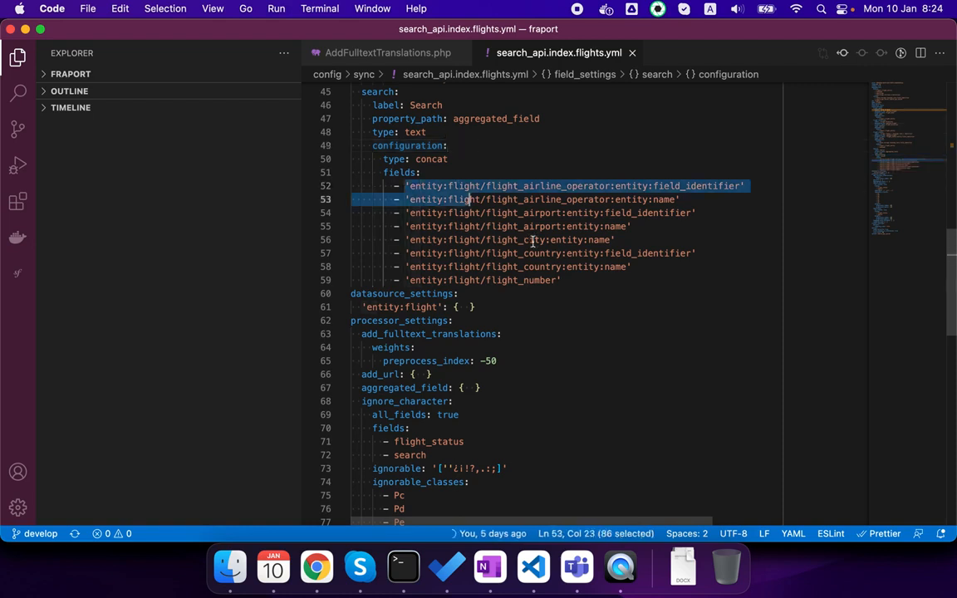
{"action": "left_click", "coordinate": [403, 567]}
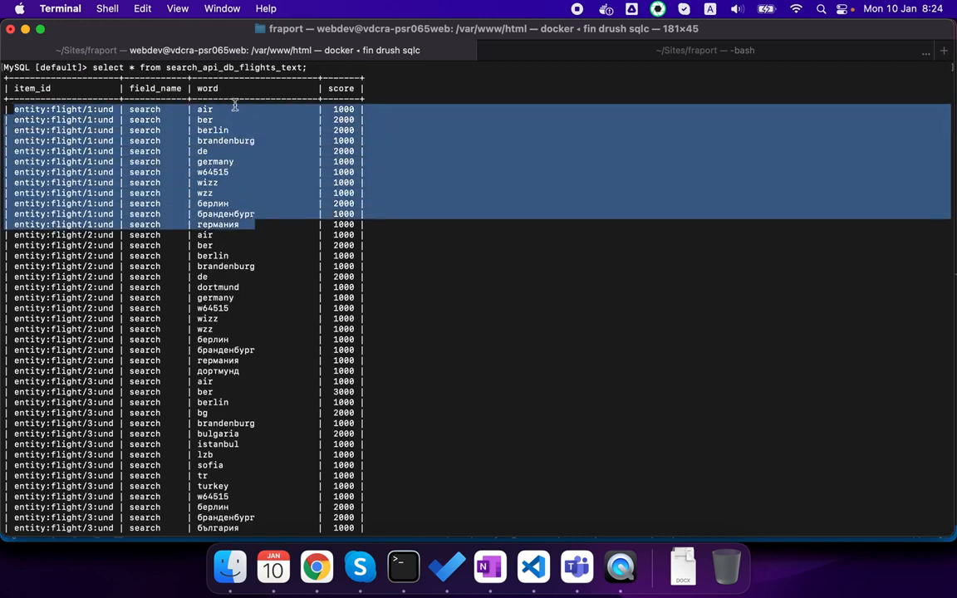
{"action": "mouse_move", "coordinate": [222, 230]}
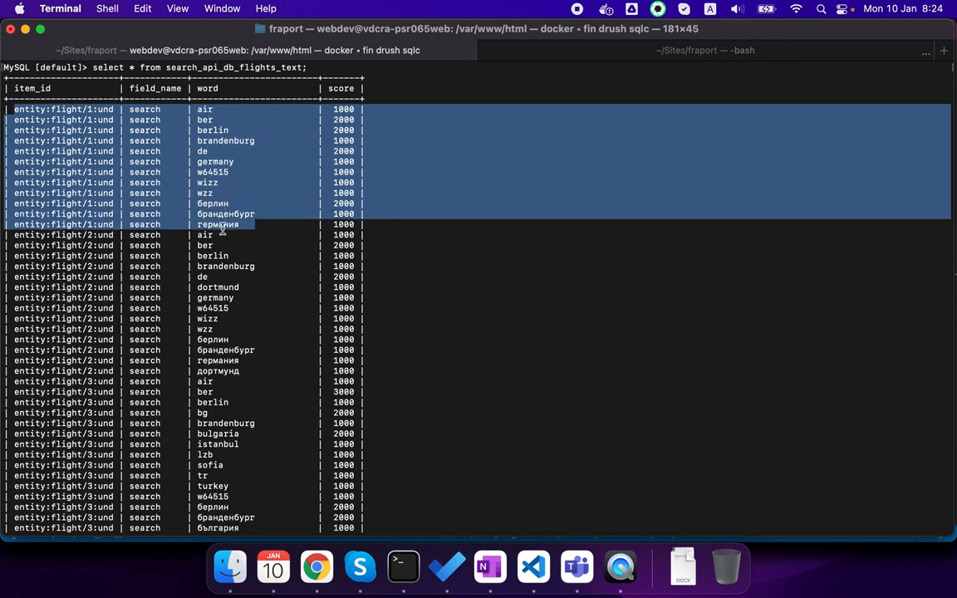
{"action": "mouse_move", "coordinate": [219, 195]}
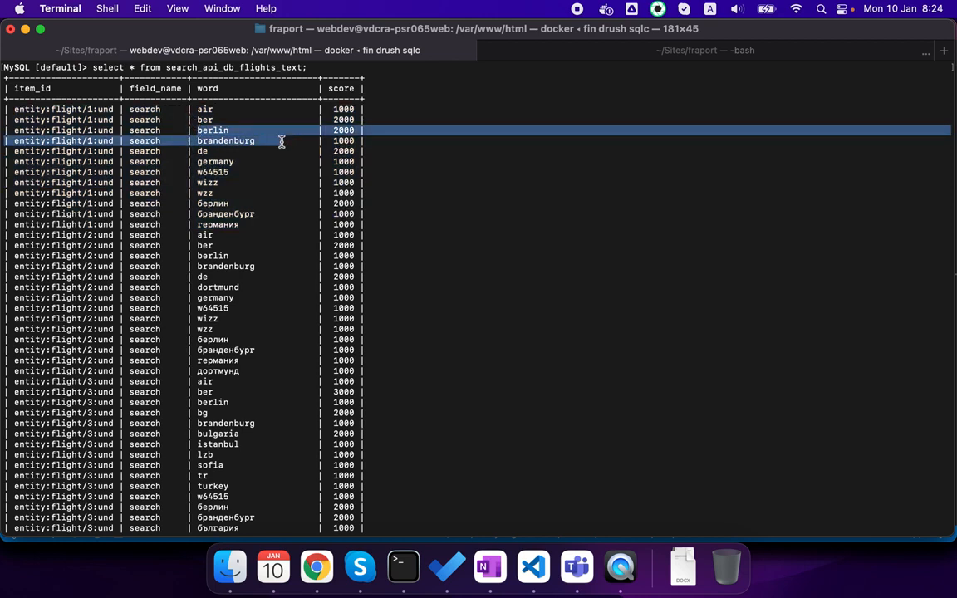
{"action": "mouse_move", "coordinate": [266, 177]}
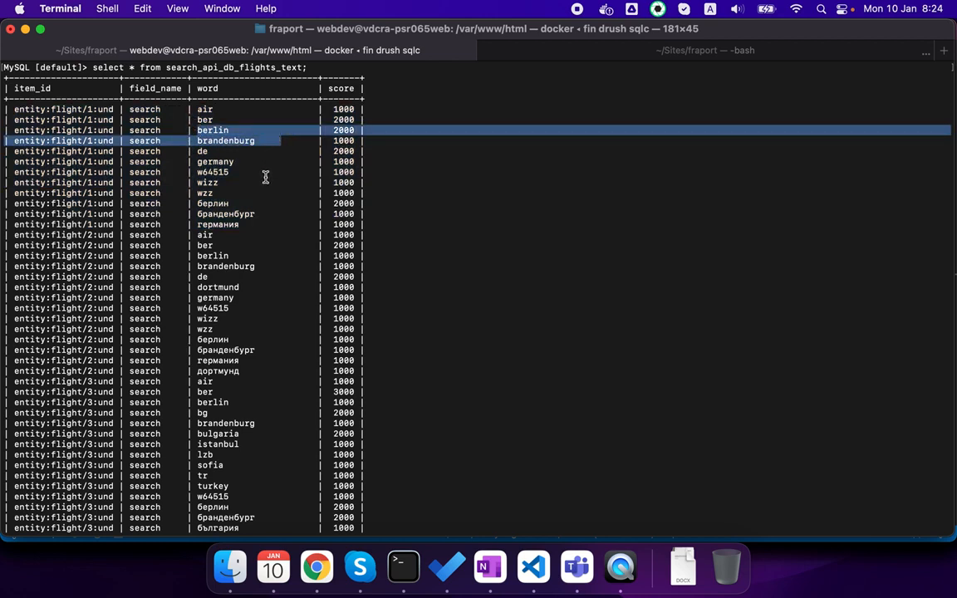
{"action": "mouse_move", "coordinate": [237, 193]}
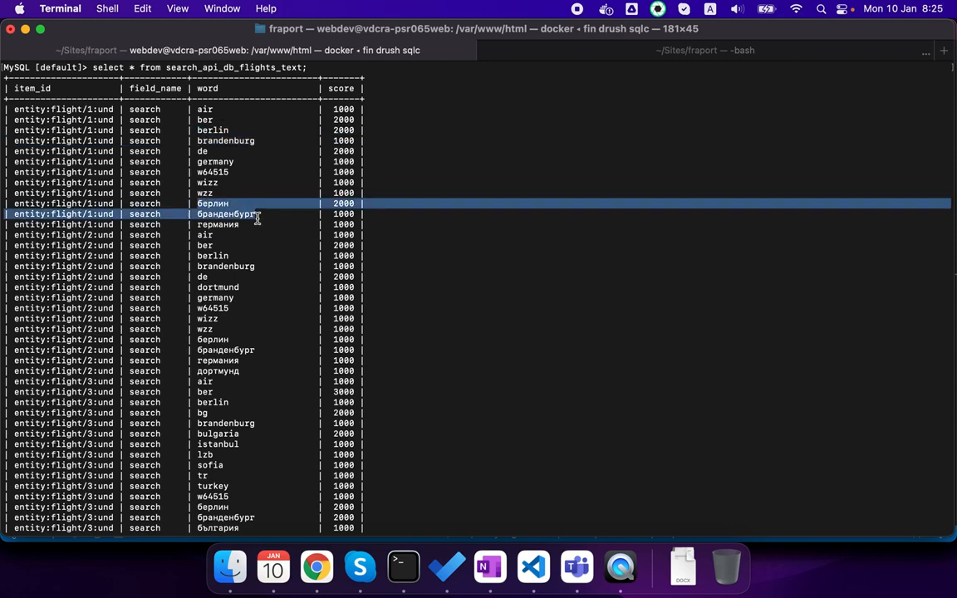
{"action": "mouse_move", "coordinate": [241, 130]}
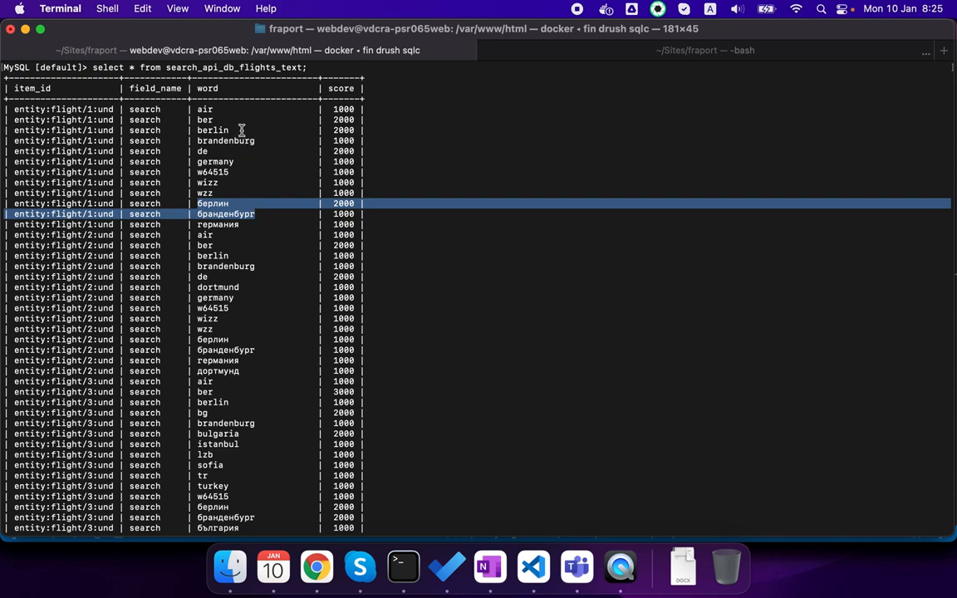
List search_api_db_flights_text rows, checking Cyrillic words like берлин and германия.
{"action": "left_click", "coordinate": [533, 566]}
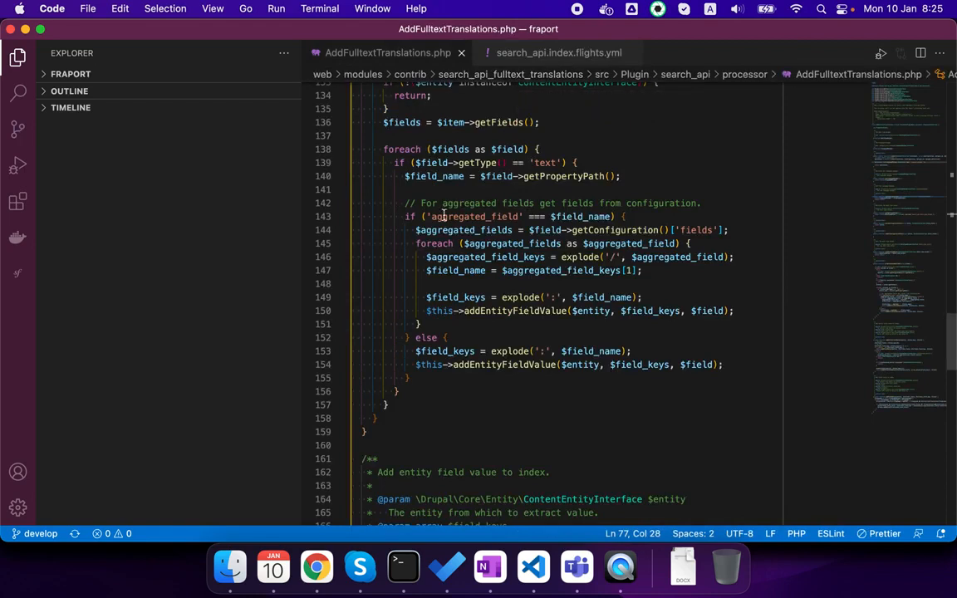
Scroll AddFulltextTranslations.php to the aggregated_field branch of preprocessIndexItems.
{"action": "scroll", "scroll_direction": "up", "scroll_amount": 3}
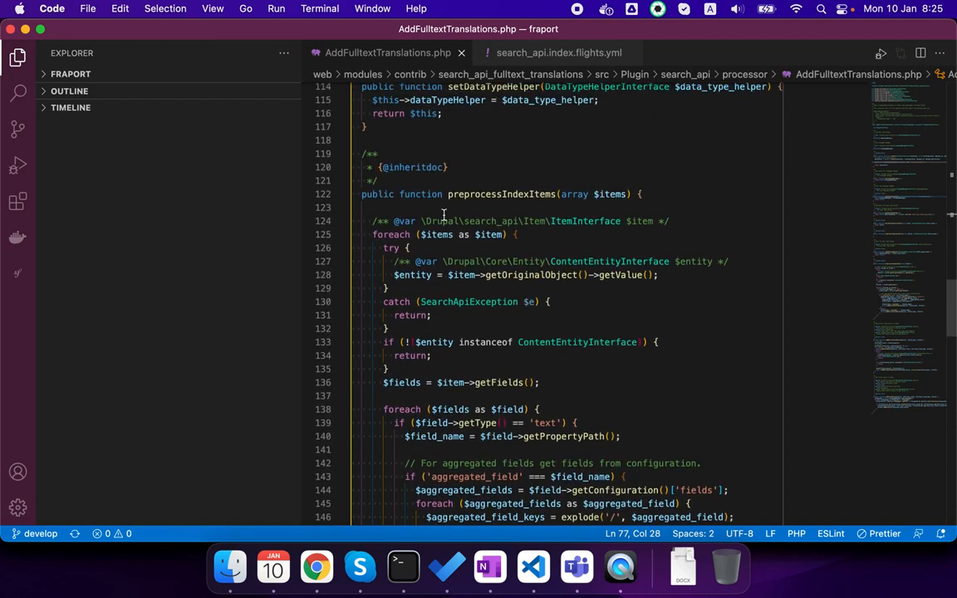
{"action": "left_click", "coordinate": [315, 567]}
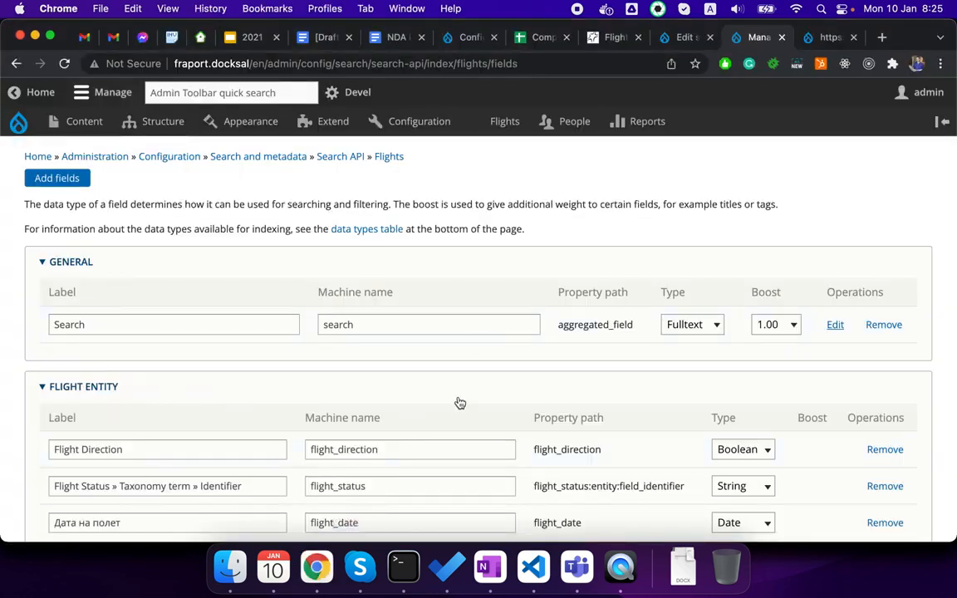
{"action": "scroll", "scroll_direction": "down", "scroll_amount": 3}
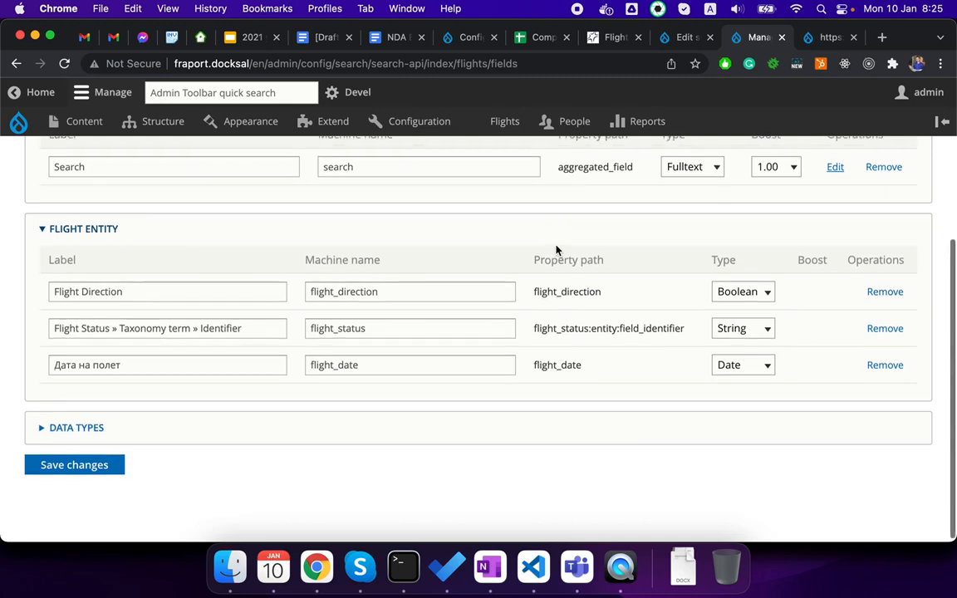
{"action": "mouse_move", "coordinate": [267, 293]}
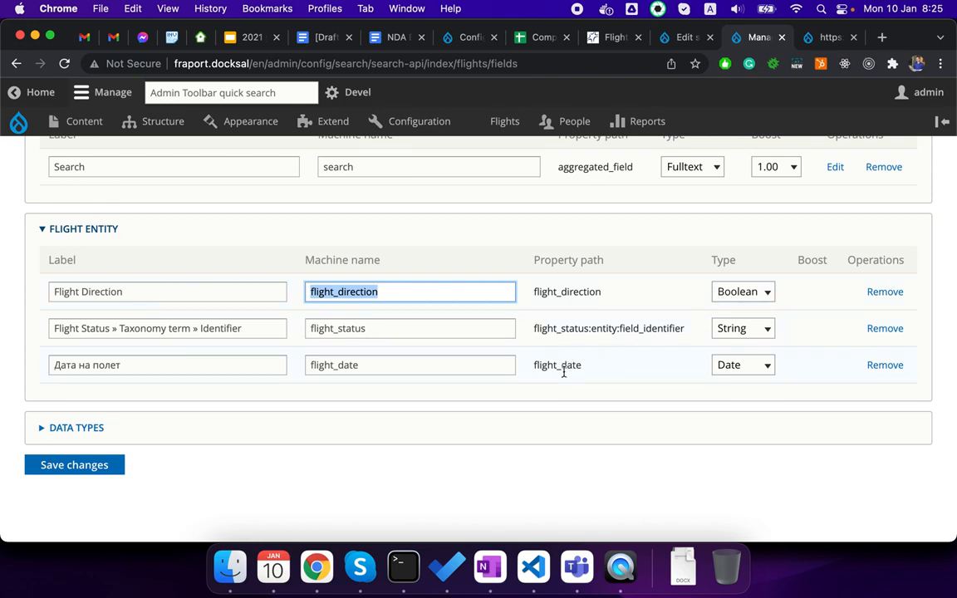
{"action": "mouse_move", "coordinate": [540, 341]}
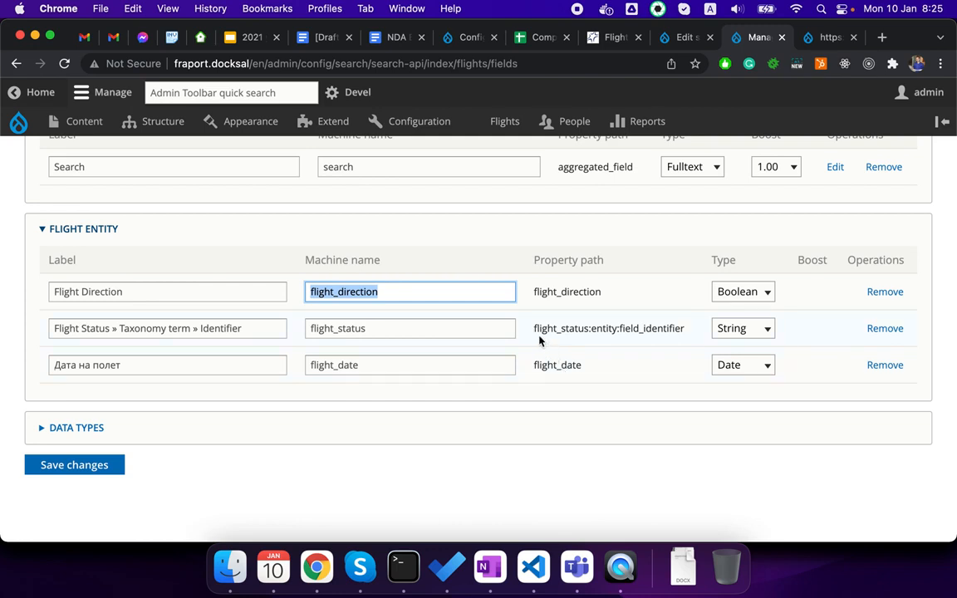
{"action": "double_click", "coordinate": [609, 328]}
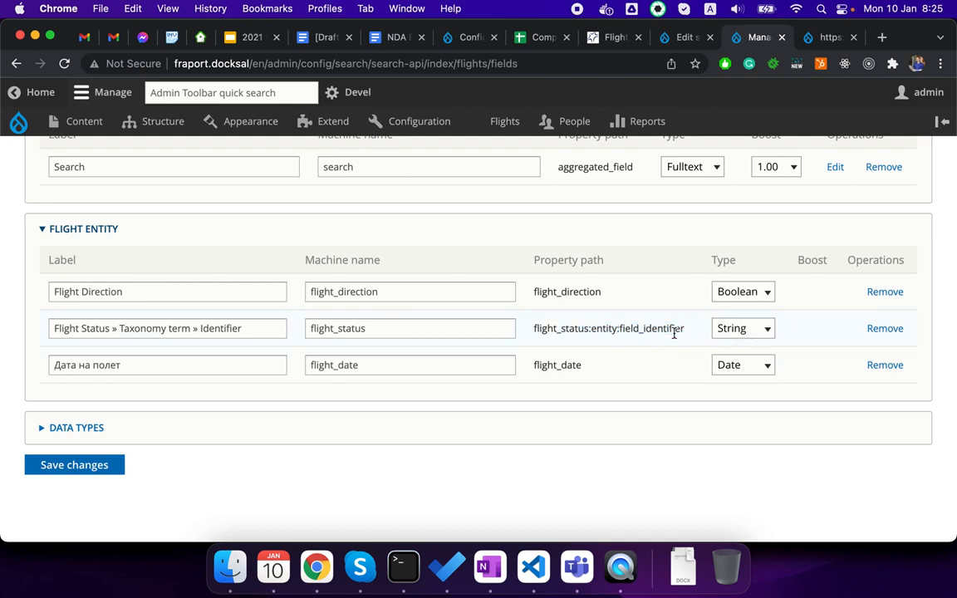
{"action": "double_click", "coordinate": [595, 166]}
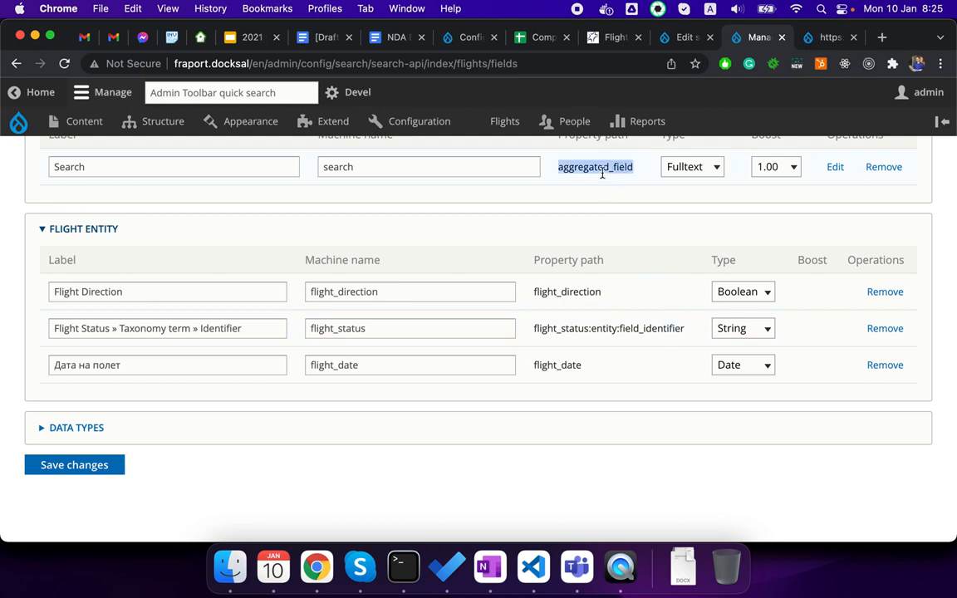
{"action": "scroll", "scroll_direction": "up", "scroll_amount": 3}
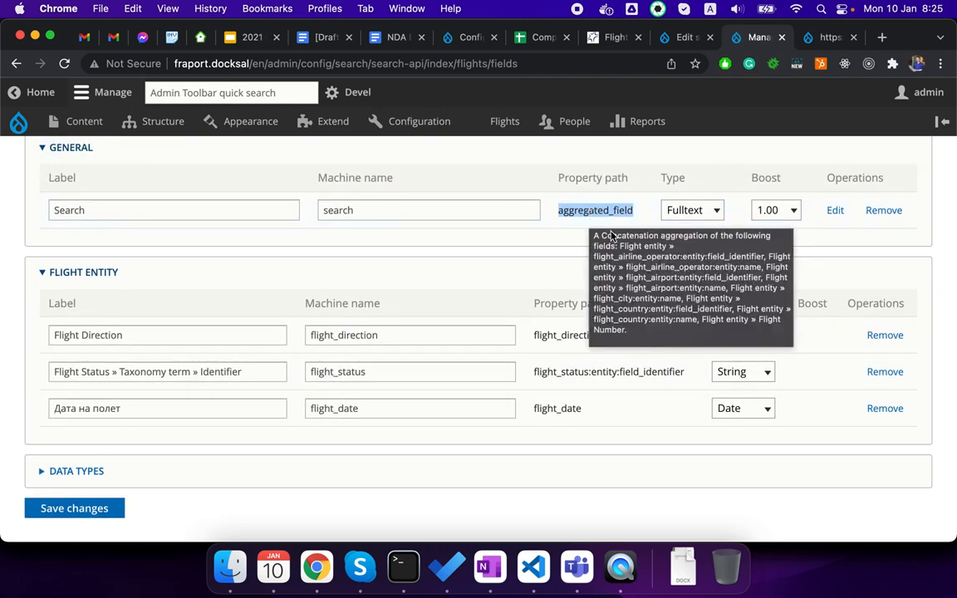
{"action": "mouse_move", "coordinate": [604, 210]}
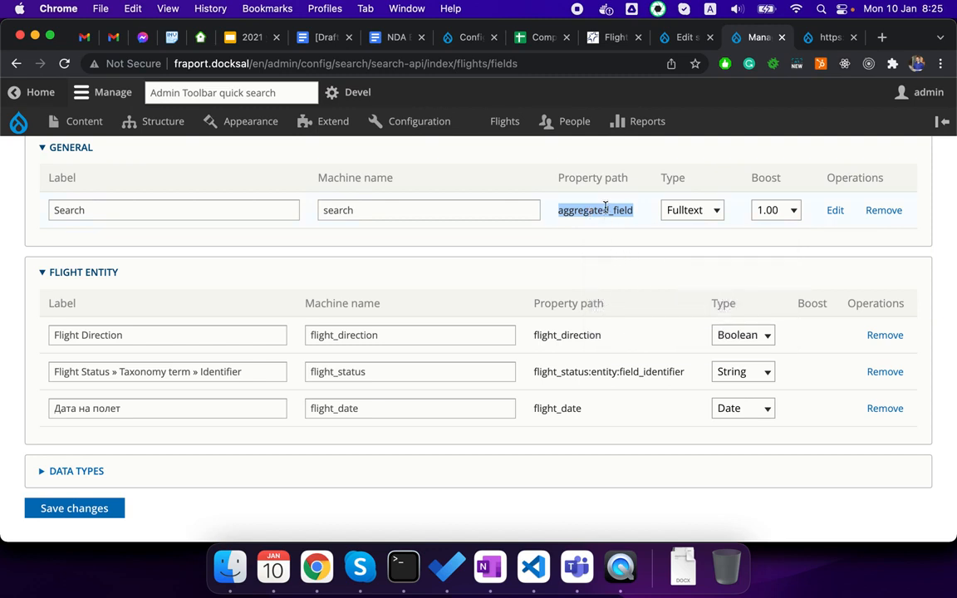
{"action": "mouse_move", "coordinate": [625, 274]}
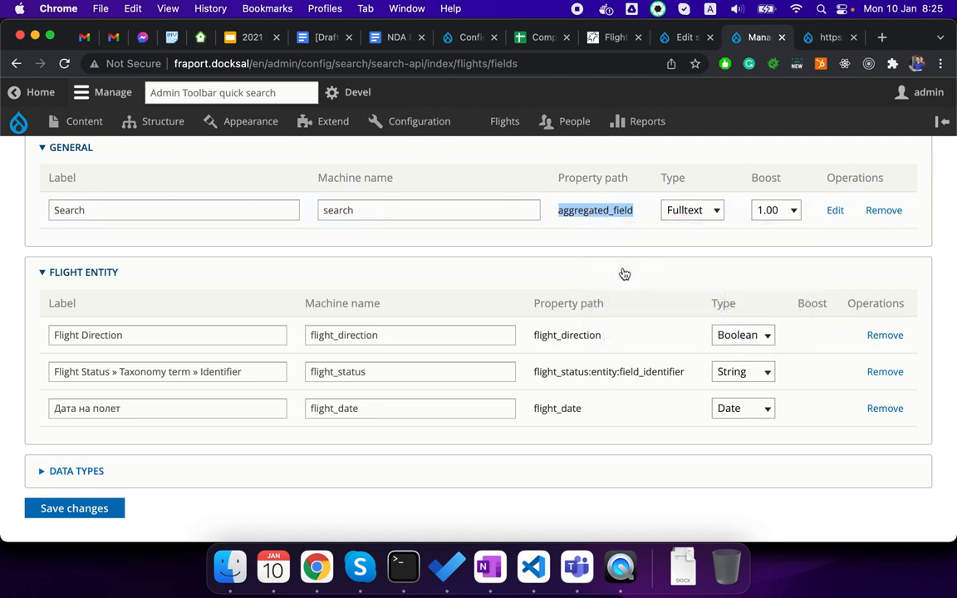
{"action": "mouse_move", "coordinate": [623, 271]}
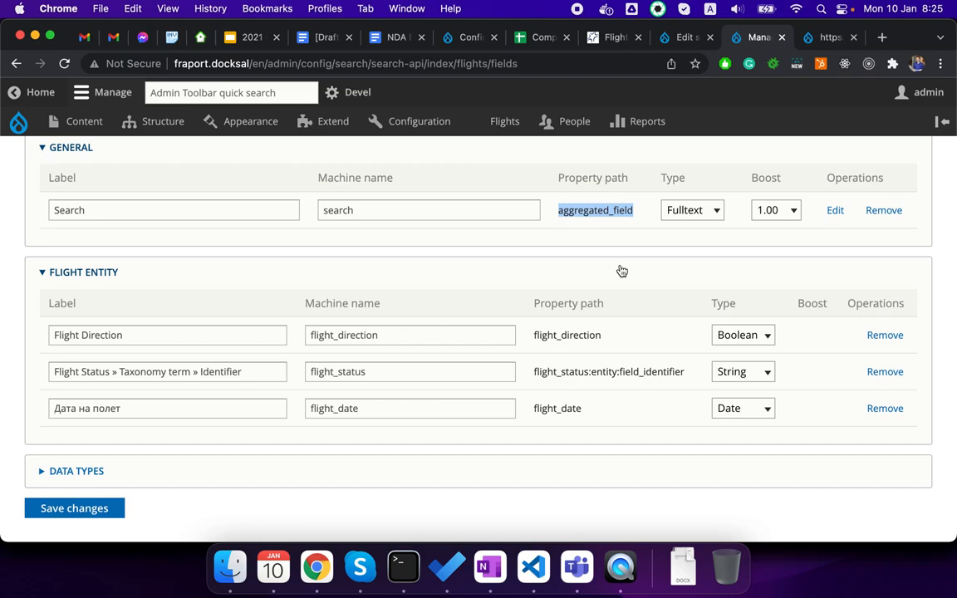
{"action": "left_click", "coordinate": [533, 566]}
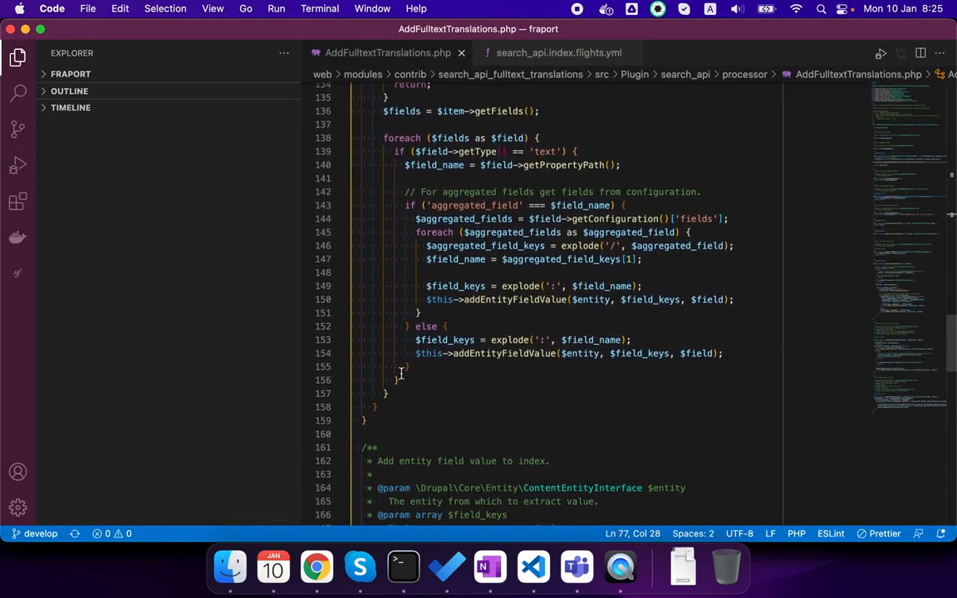
{"action": "mouse_move", "coordinate": [563, 151]}
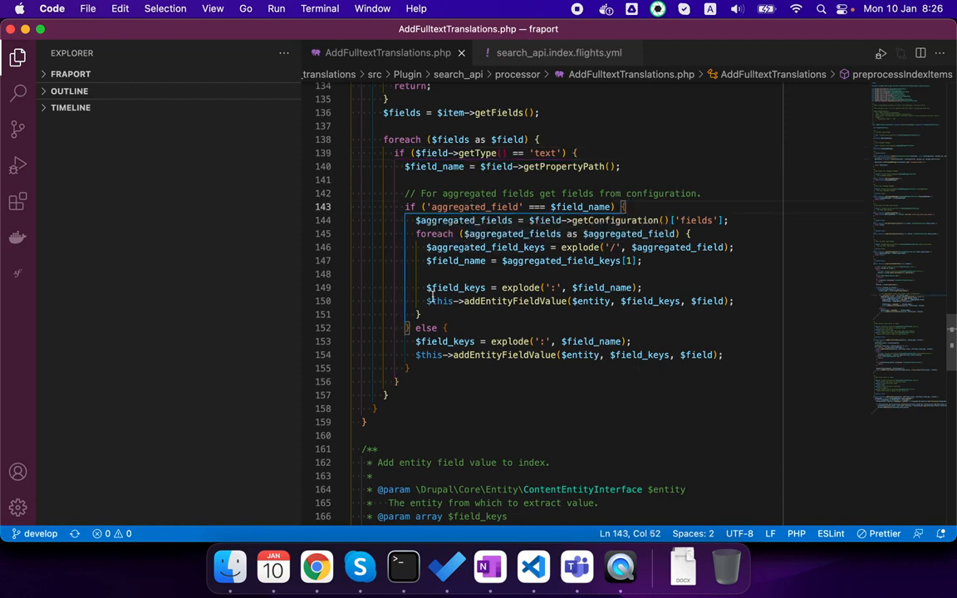
{"action": "mouse_move", "coordinate": [536, 301]}
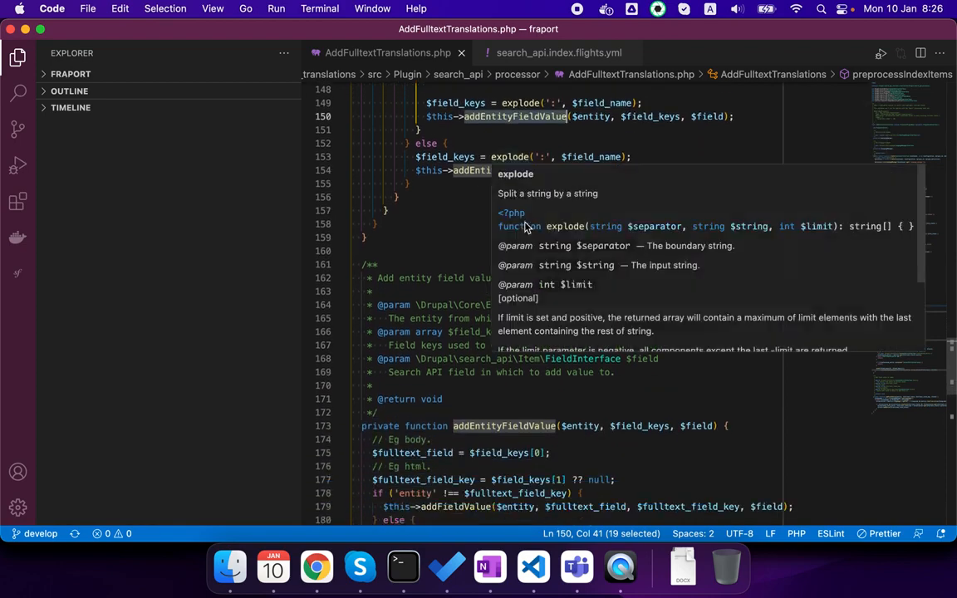
{"action": "scroll", "scroll_direction": "down", "scroll_amount": 3}
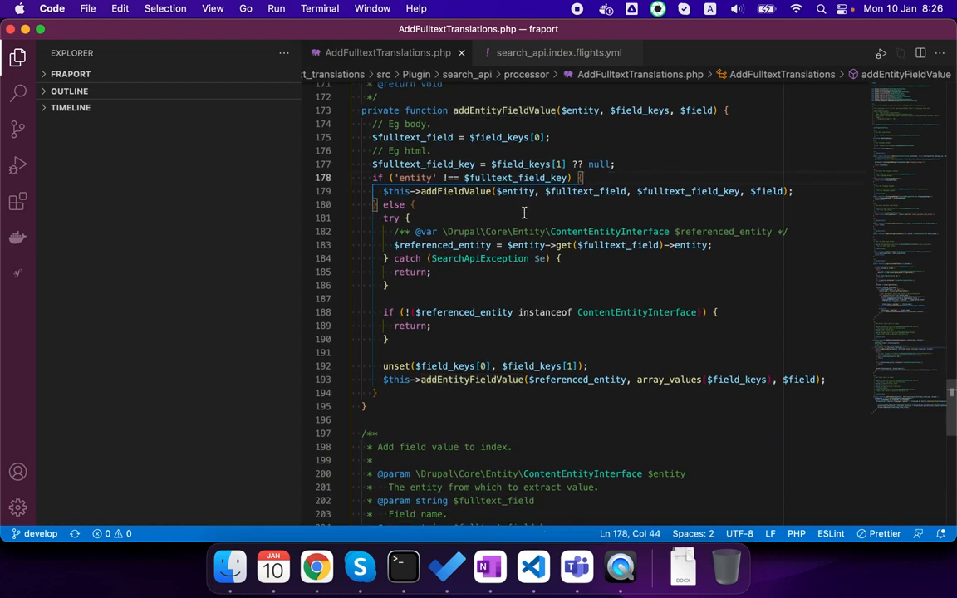
{"action": "mouse_move", "coordinate": [506, 206]}
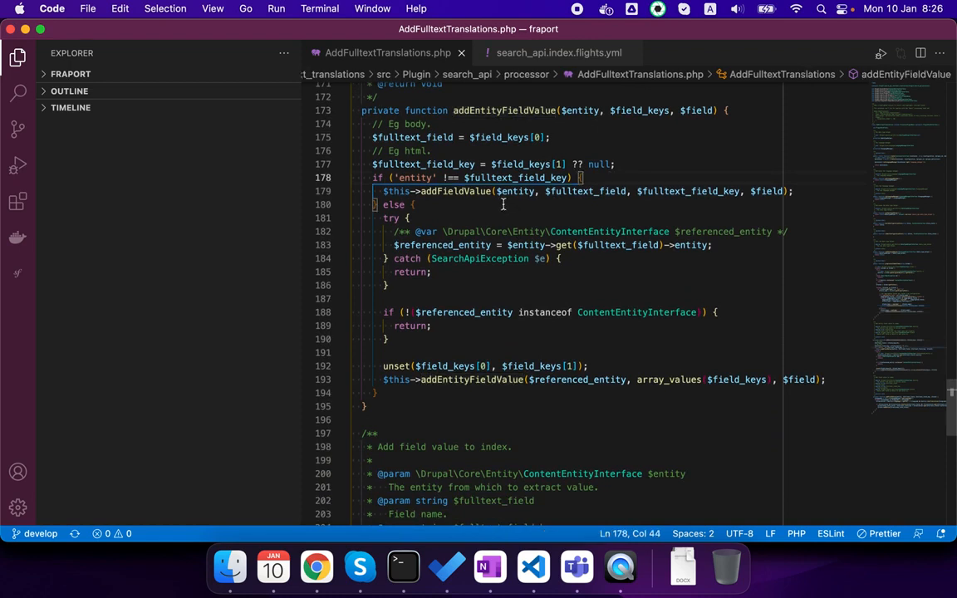
{"action": "double_click", "coordinate": [454, 191]}
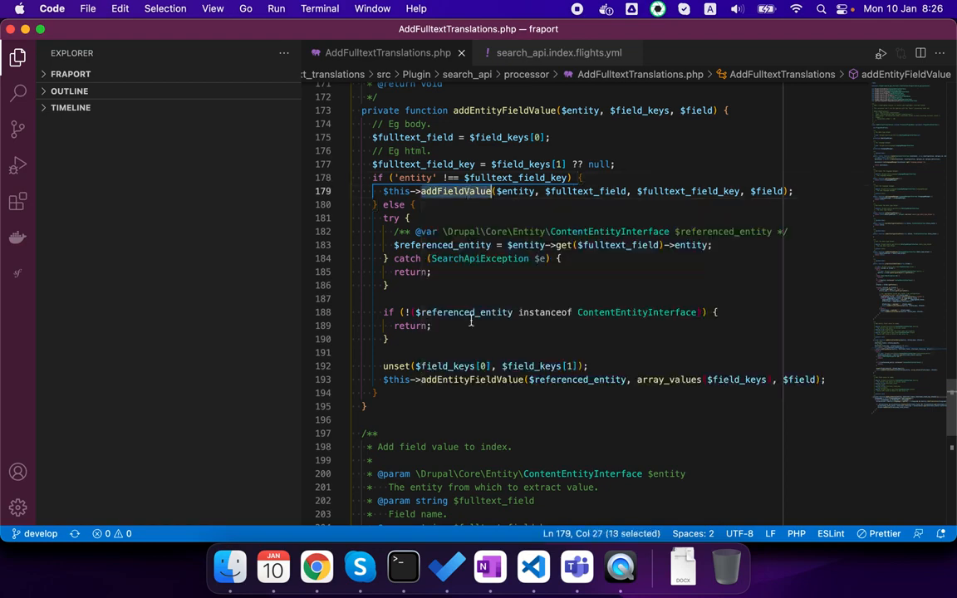
{"action": "scroll", "scroll_direction": "down", "scroll_amount": 3}
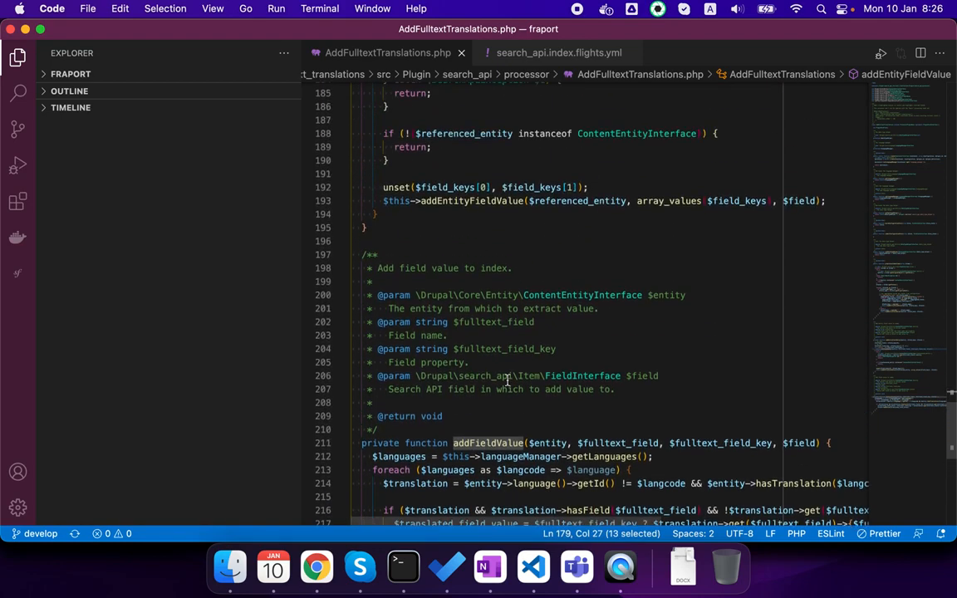
{"action": "scroll", "scroll_direction": "up", "scroll_amount": 3}
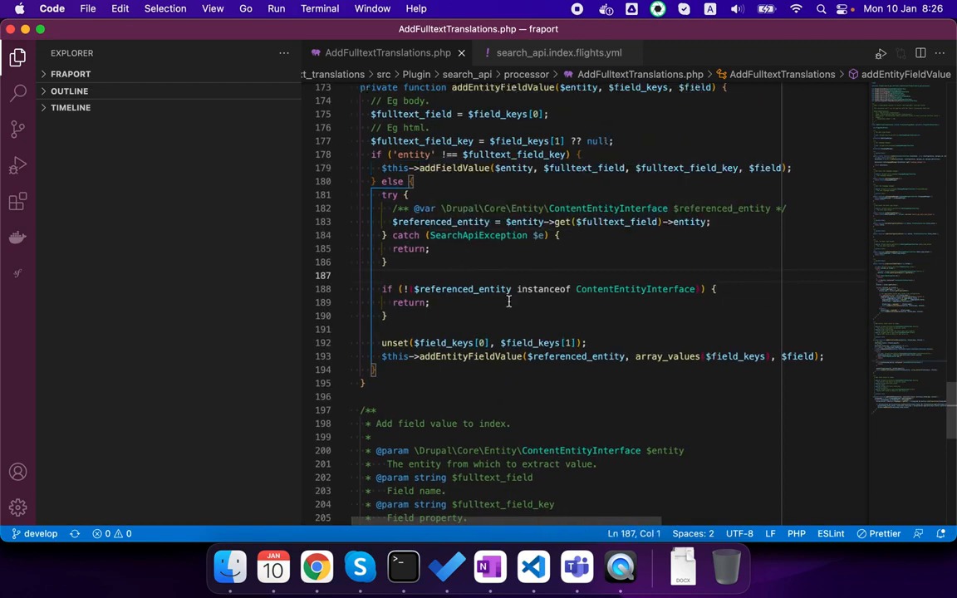
{"action": "scroll", "scroll_direction": "down", "scroll_amount": 3}
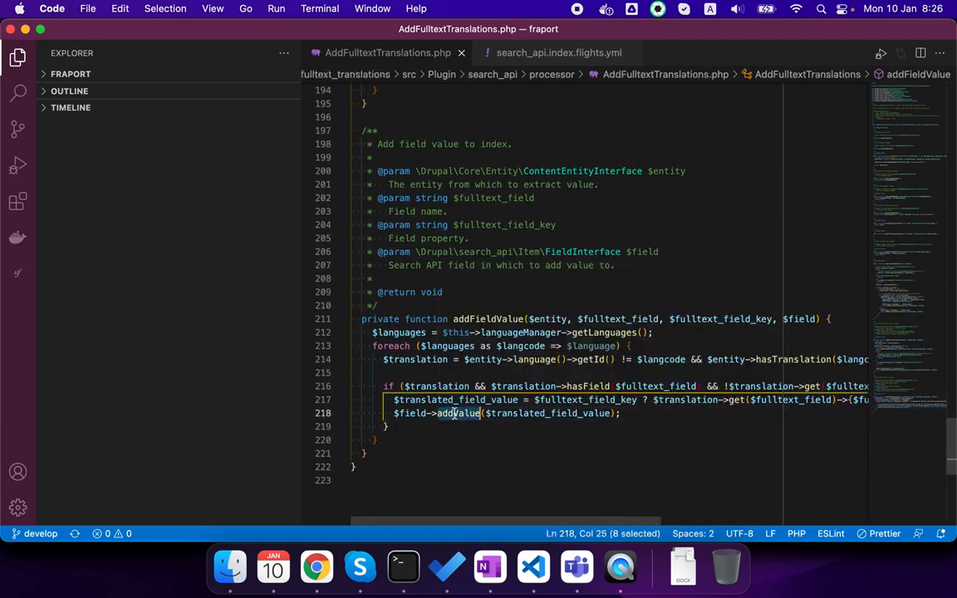
{"action": "left_click", "coordinate": [403, 568]}
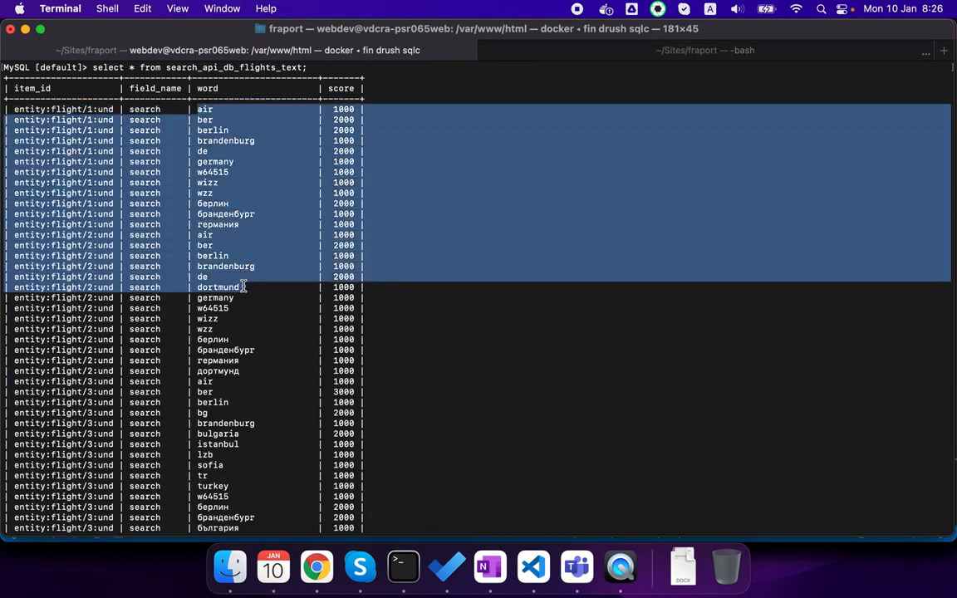
{"action": "scroll", "scroll_direction": "down", "scroll_amount": 3}
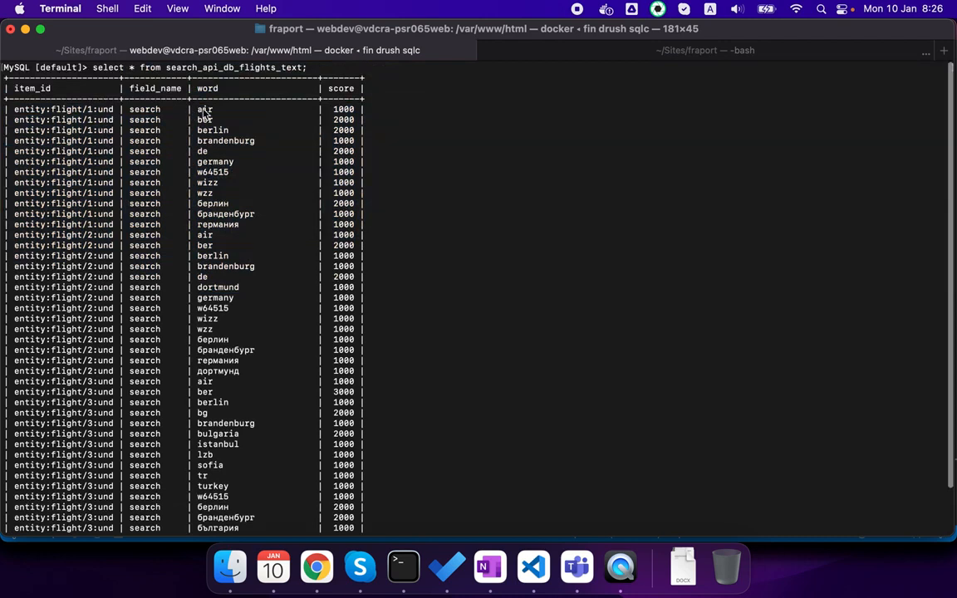
{"action": "left_click_drag", "start_coordinate": [200, 109], "coordinate": [253, 214]}
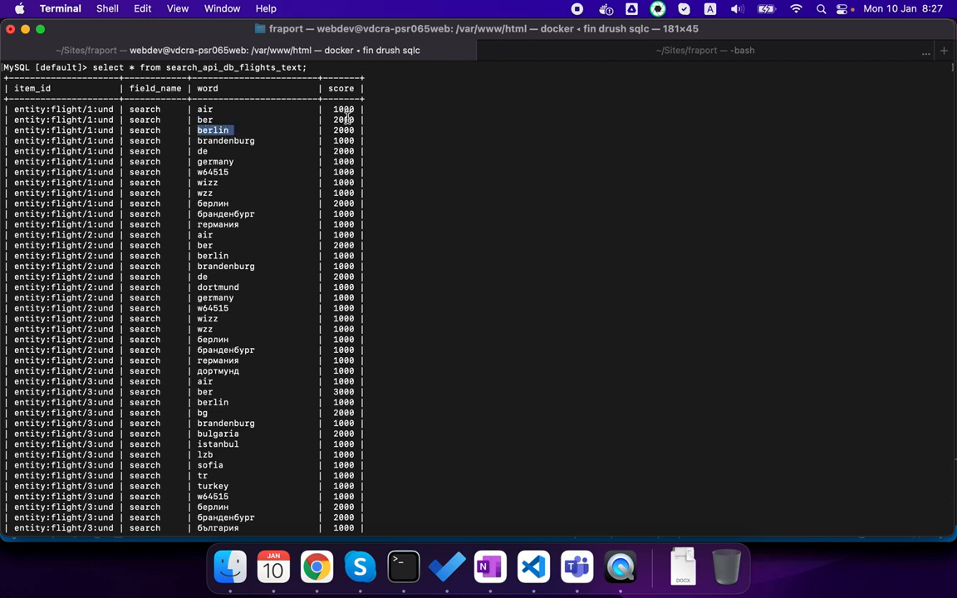
{"action": "scroll", "scroll_direction": "down", "scroll_amount": 3}
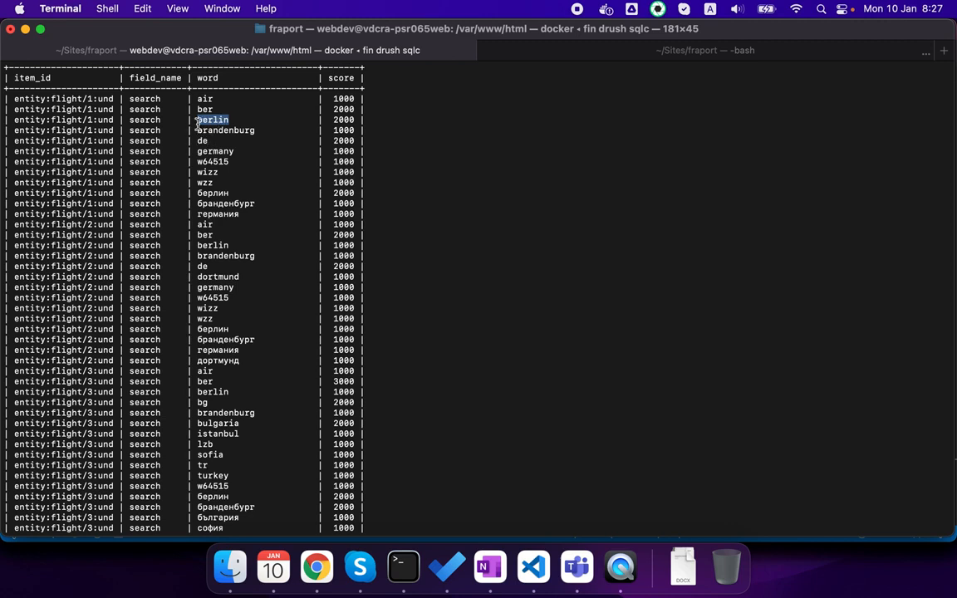
{"action": "left_click", "coordinate": [256, 130]}
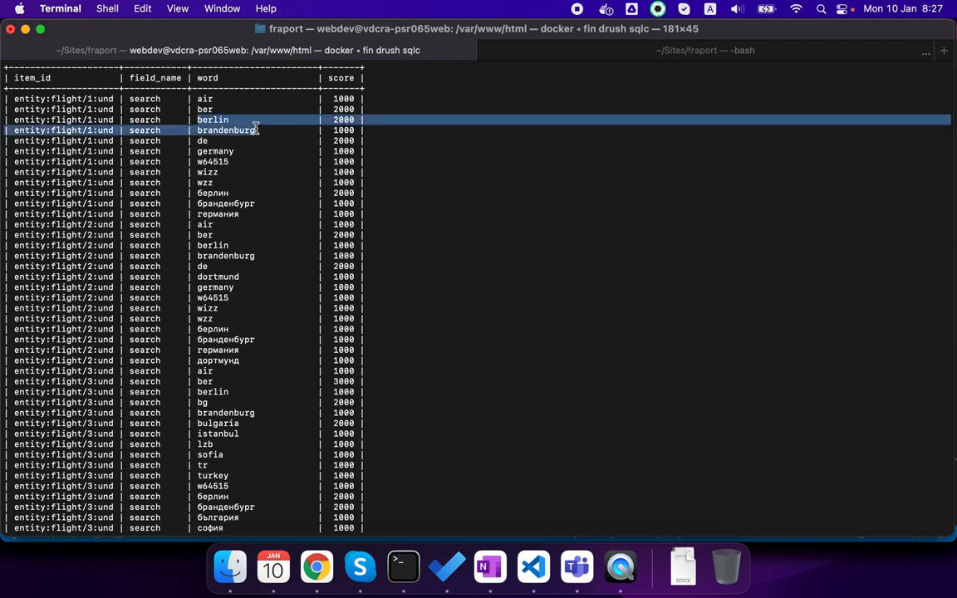